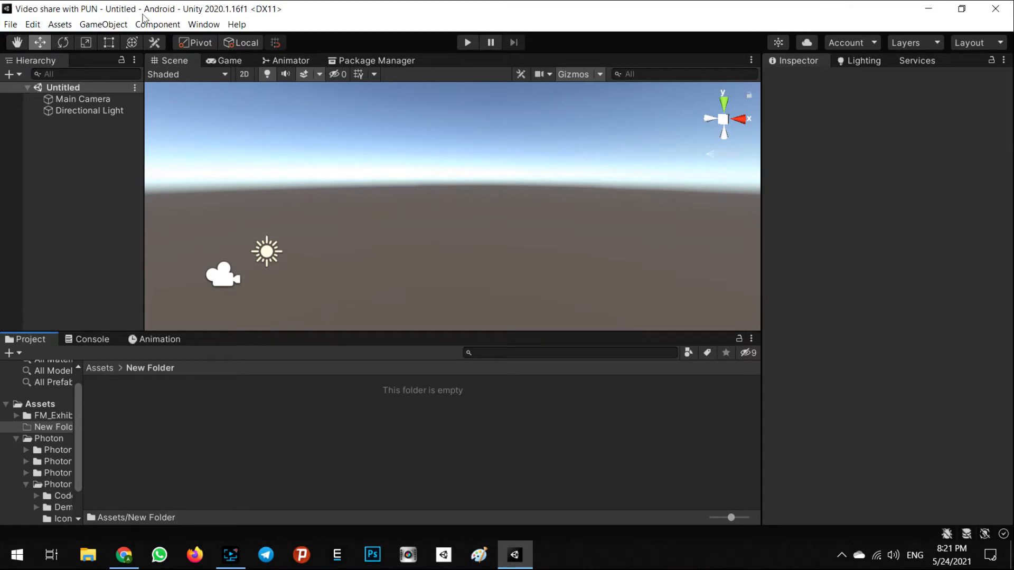
{"action": "mouse_move", "coordinate": [282, 410]}
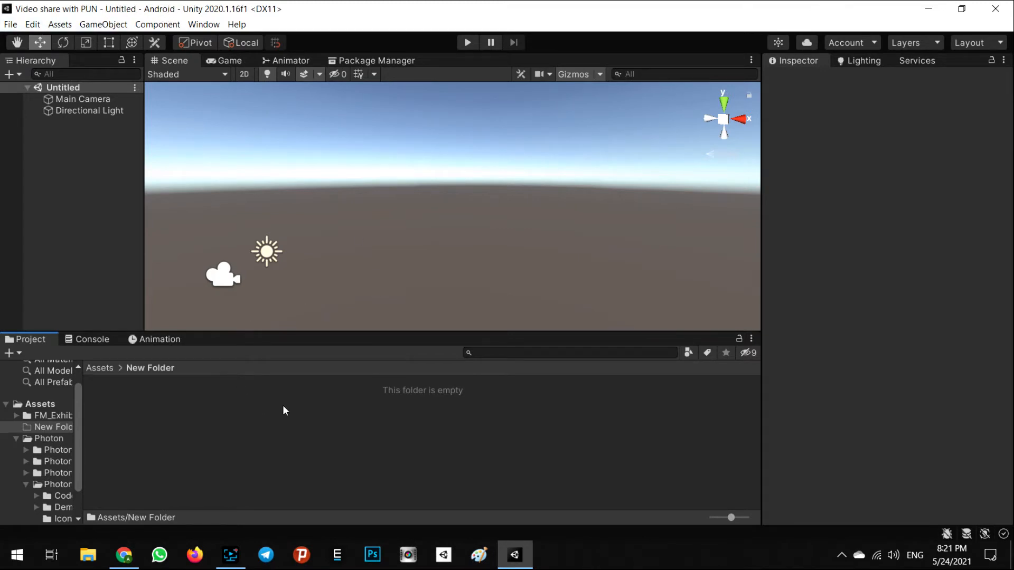
{"action": "mouse_move", "coordinate": [268, 412]}
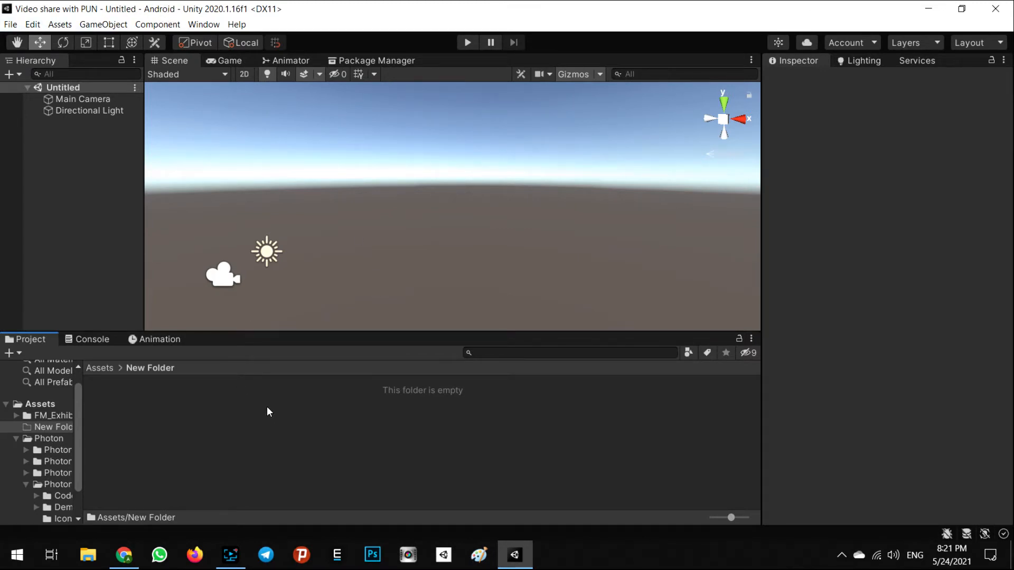
{"action": "mouse_move", "coordinate": [224, 445]}
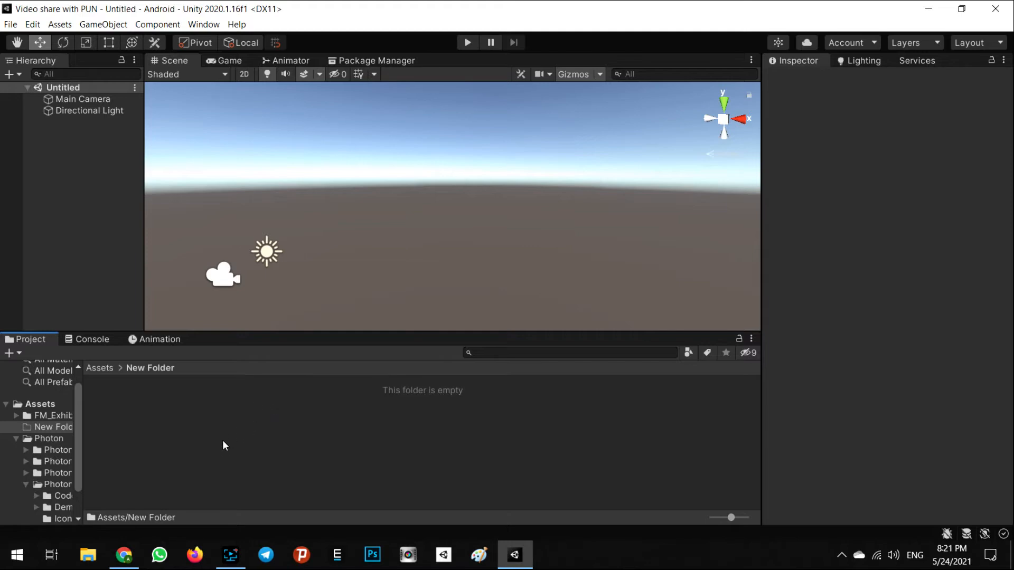
Step: View the PUN 2 - FREE Asset Store page details: version 2.31, 21.7 MB, Unity 2018.4.2+
{"action": "left_click", "coordinate": [123, 554]}
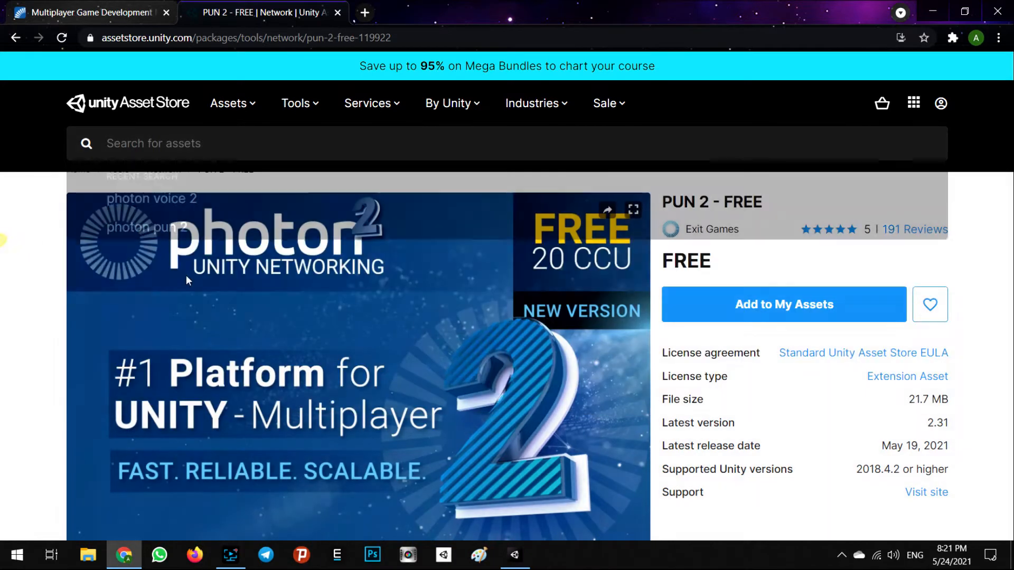
{"action": "scroll", "scroll_direction": "down", "scroll_amount": 3}
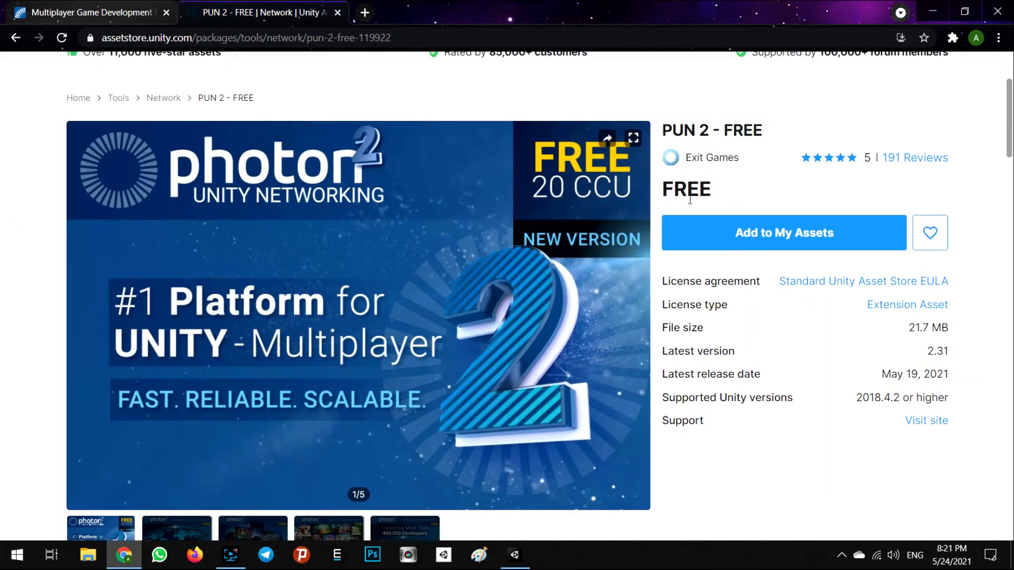
{"action": "mouse_move", "coordinate": [378, 144]}
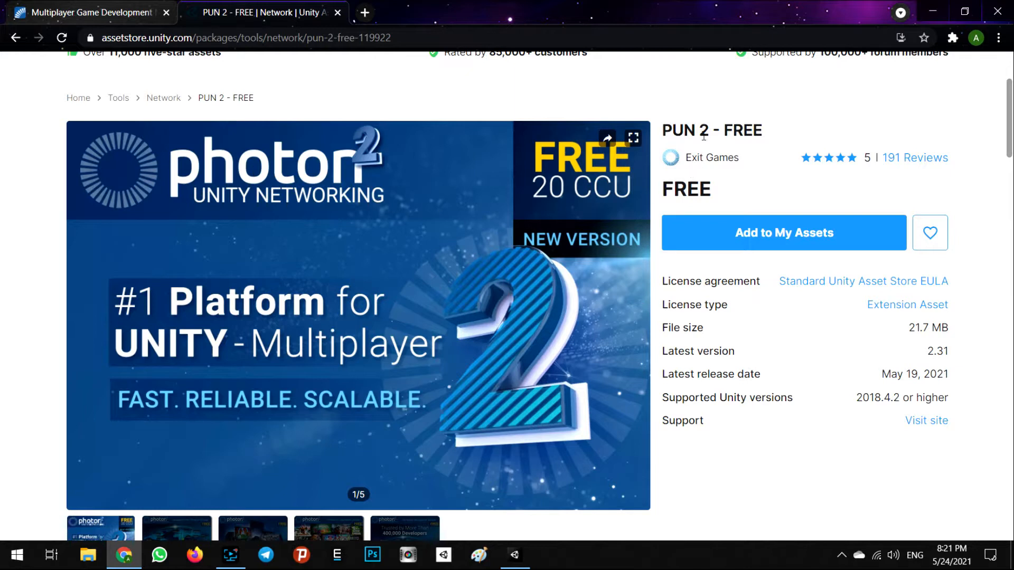
{"action": "mouse_move", "coordinate": [767, 214]}
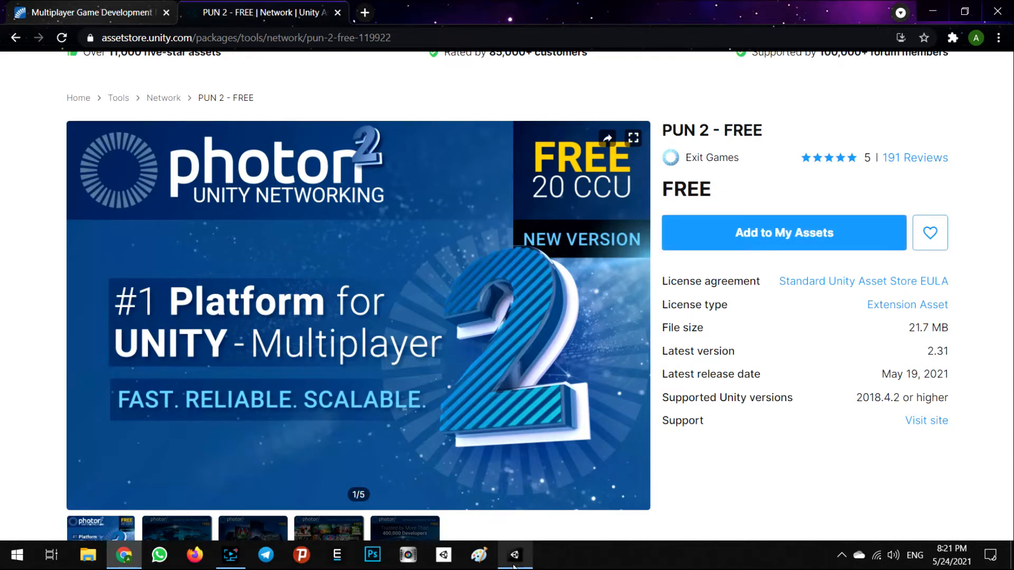
Step: Back in Unity, show the Window menu's Photon Unity Networking commands
{"action": "left_click", "coordinate": [514, 554]}
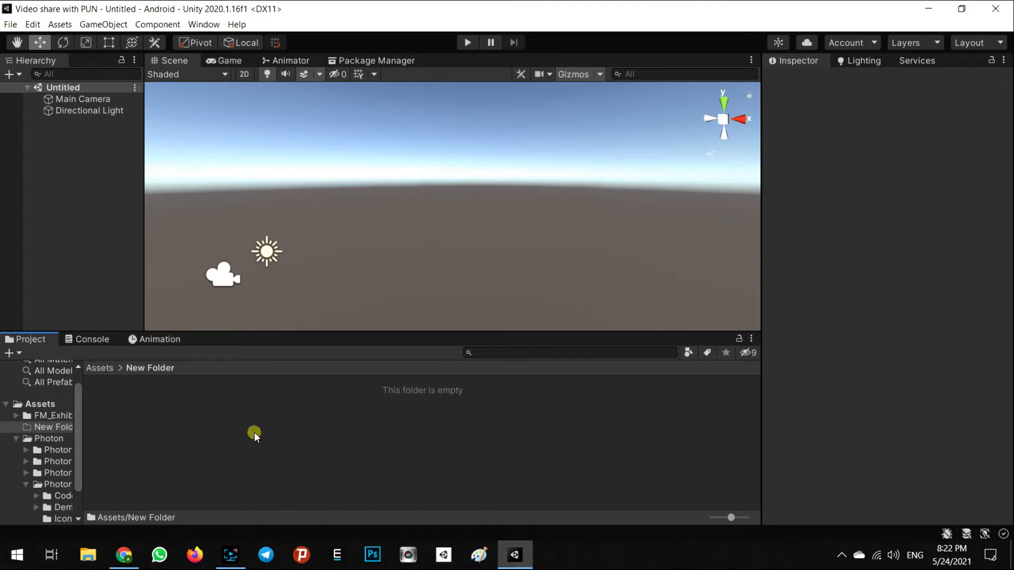
{"action": "mouse_move", "coordinate": [306, 119]}
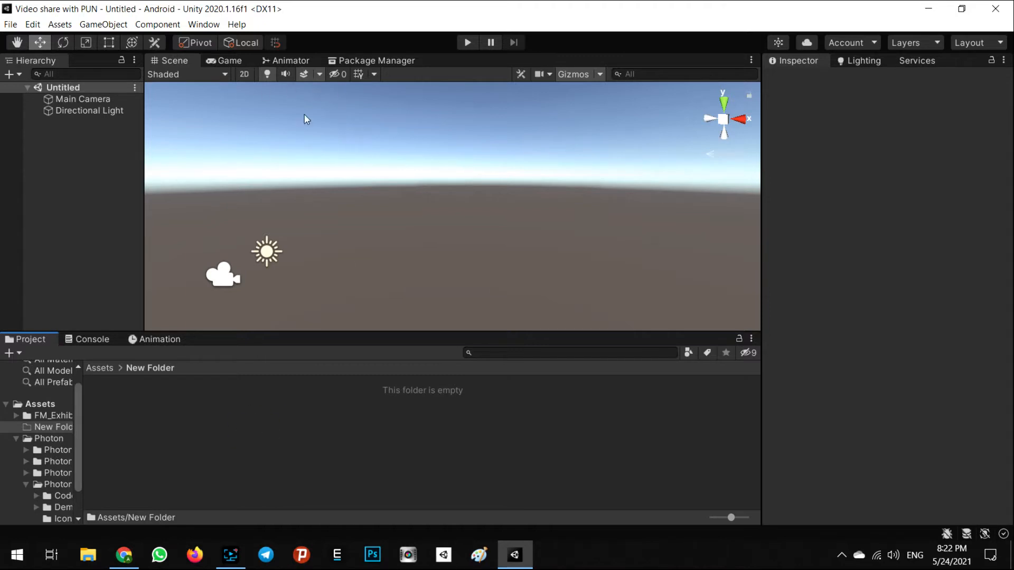
{"action": "mouse_move", "coordinate": [204, 25]}
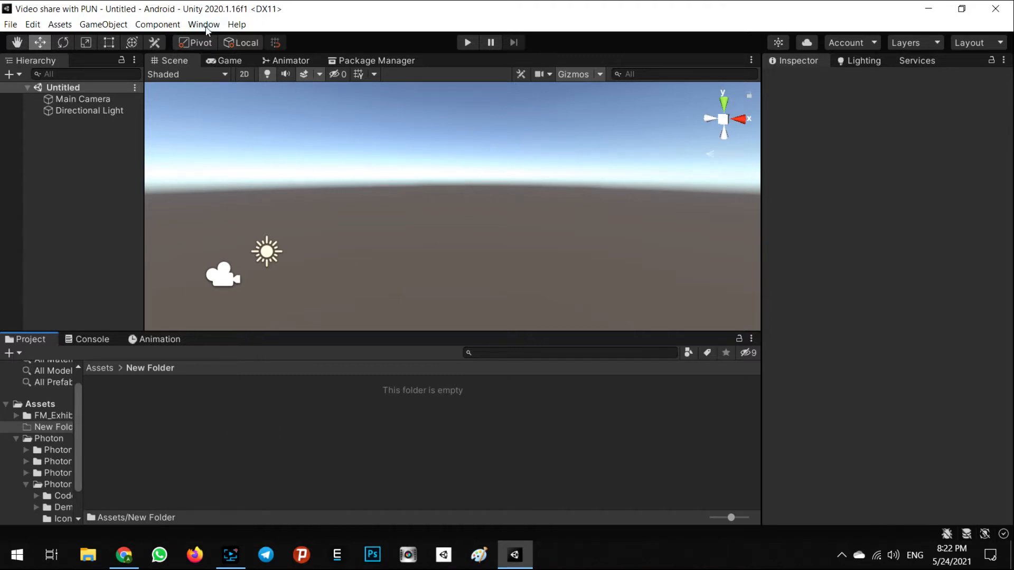
{"action": "left_click", "coordinate": [203, 24]}
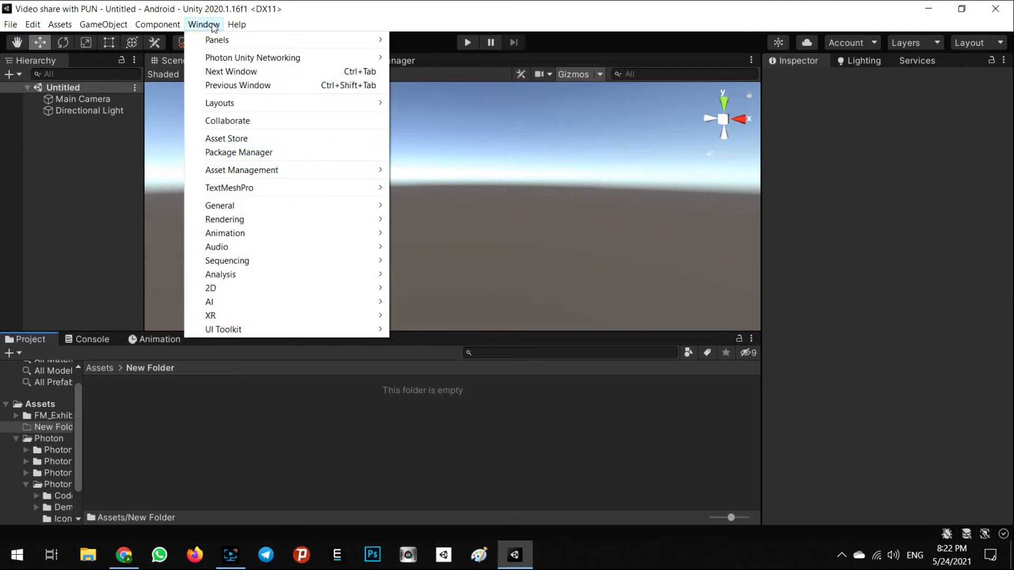
{"action": "mouse_move", "coordinate": [252, 57]}
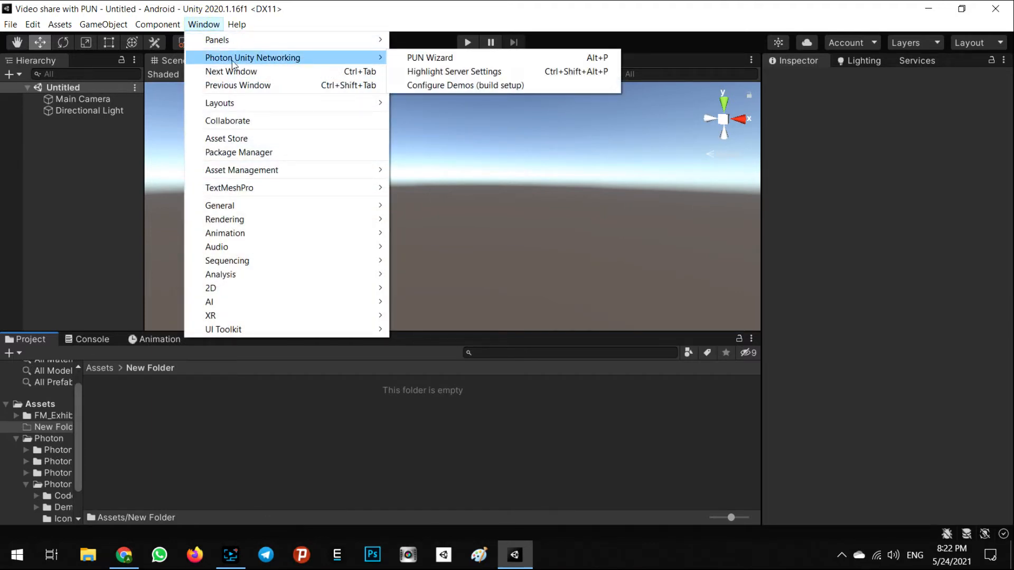
{"action": "mouse_move", "coordinate": [295, 62]}
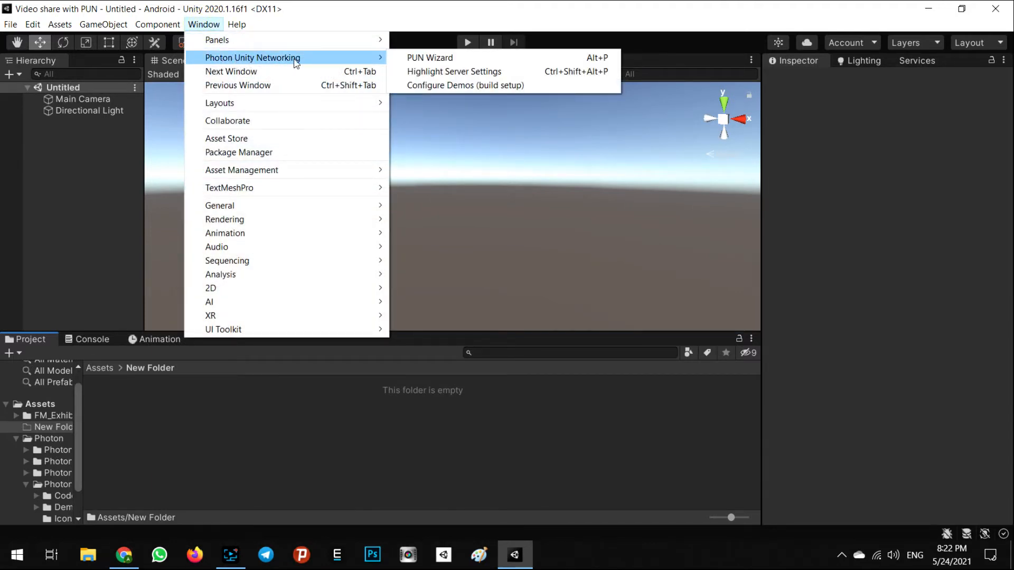
{"action": "mouse_move", "coordinate": [454, 72]}
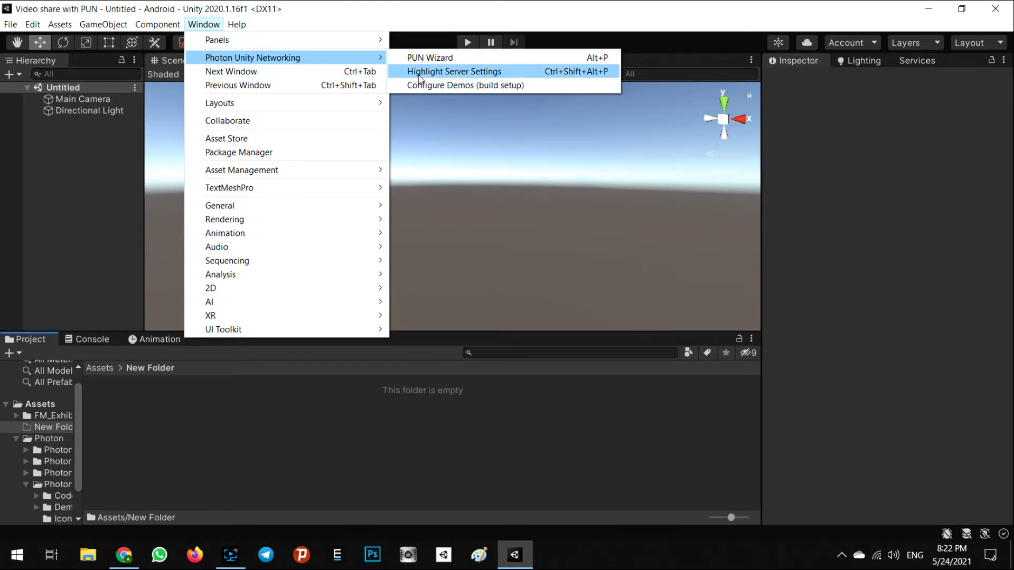
{"action": "mouse_move", "coordinate": [427, 77]}
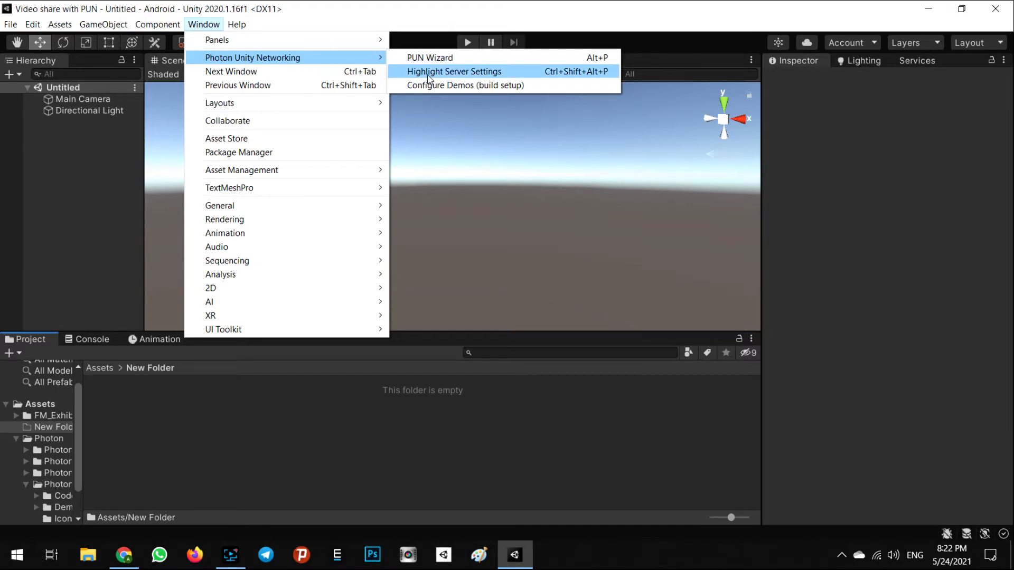
Step: Highlight PhotonServerSettings with its empty App Id PUN field, then return to the browser
{"action": "left_click", "coordinate": [453, 71]}
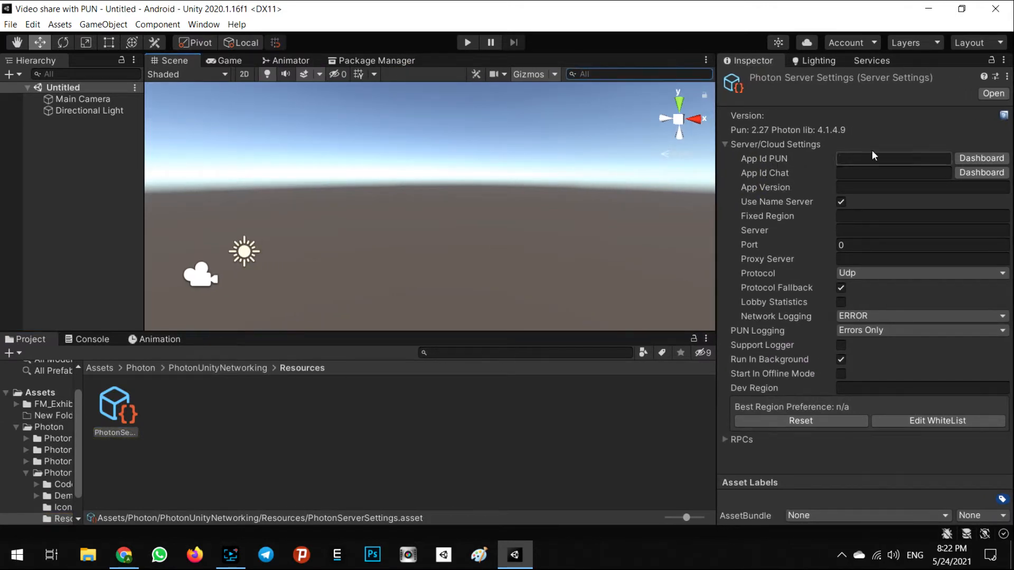
{"action": "left_click", "coordinate": [892, 158]}
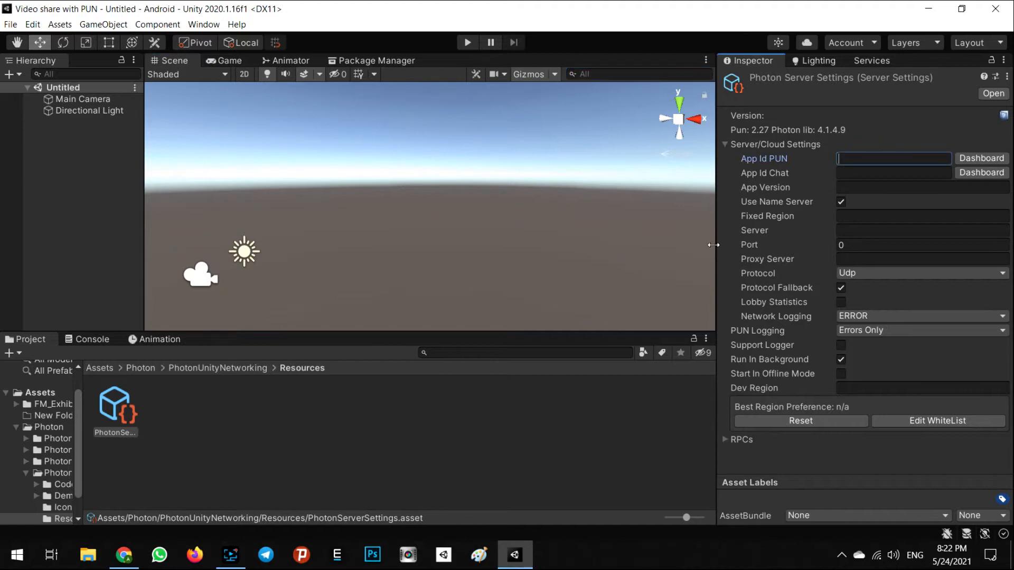
{"action": "mouse_move", "coordinate": [776, 165]}
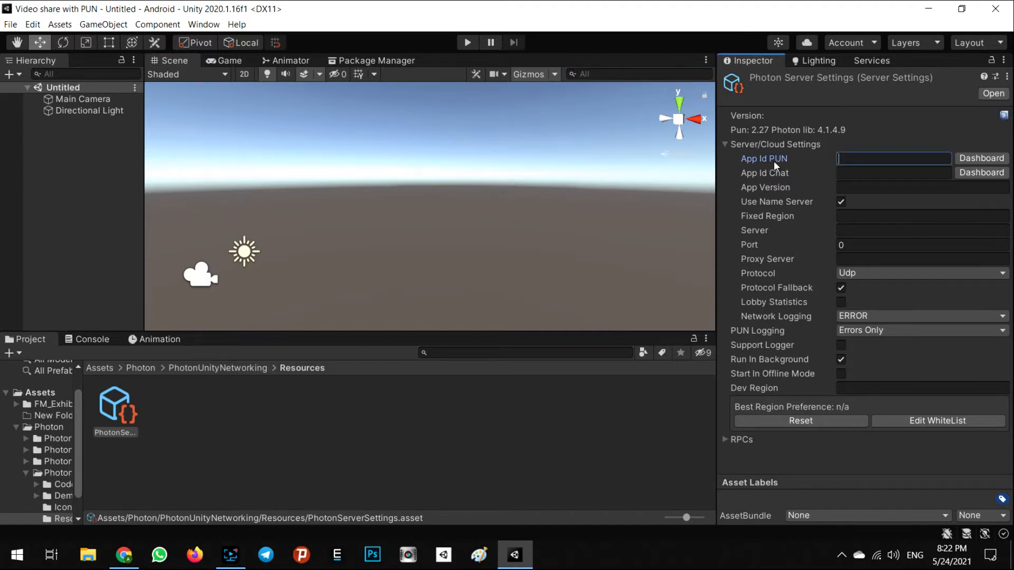
{"action": "mouse_move", "coordinate": [385, 444]}
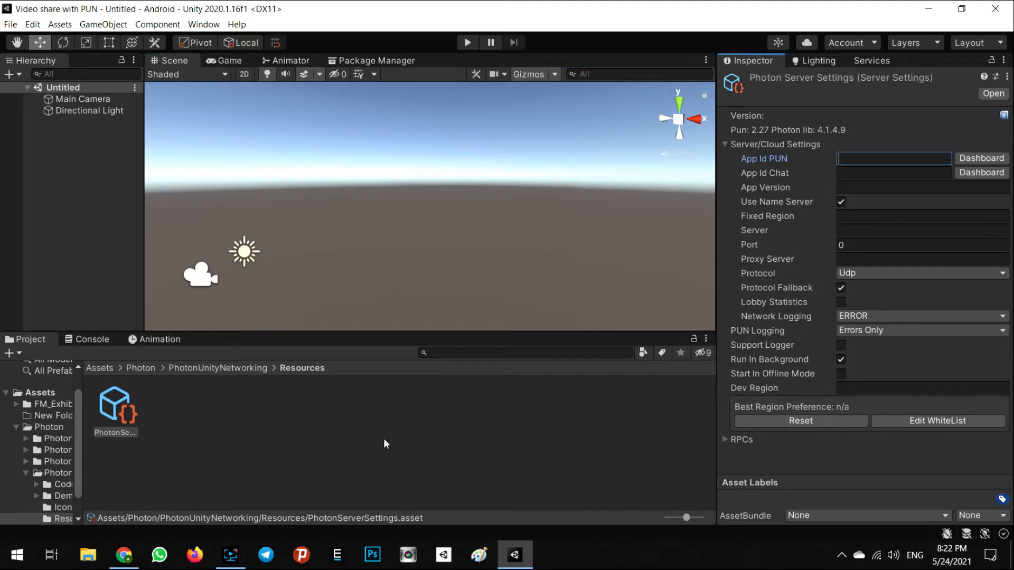
{"action": "left_click", "coordinate": [122, 554]}
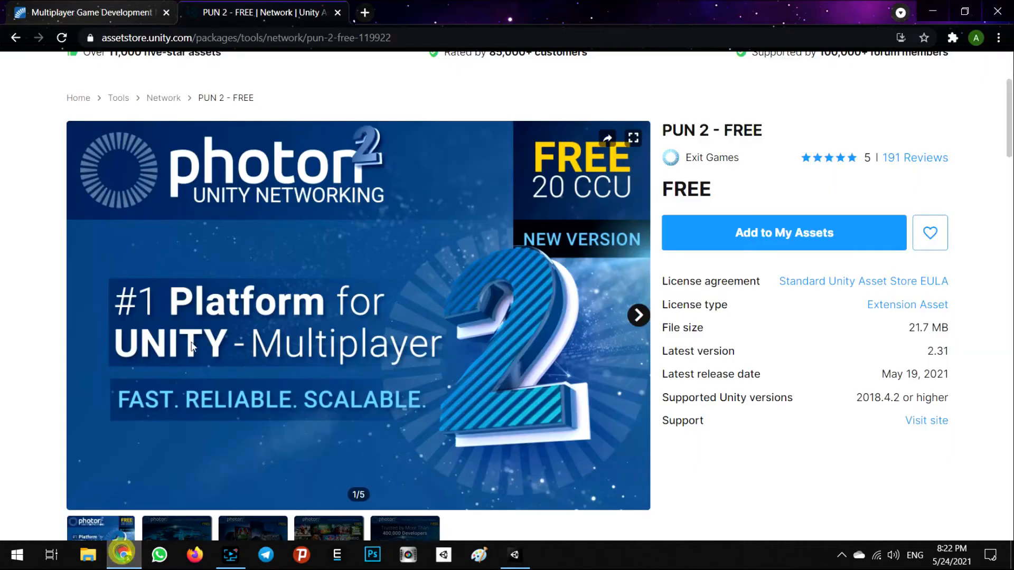
Step: Go to the Photon Dashboard listing the account's Photon Cloud apps and App IDs
{"action": "left_click", "coordinate": [91, 13]}
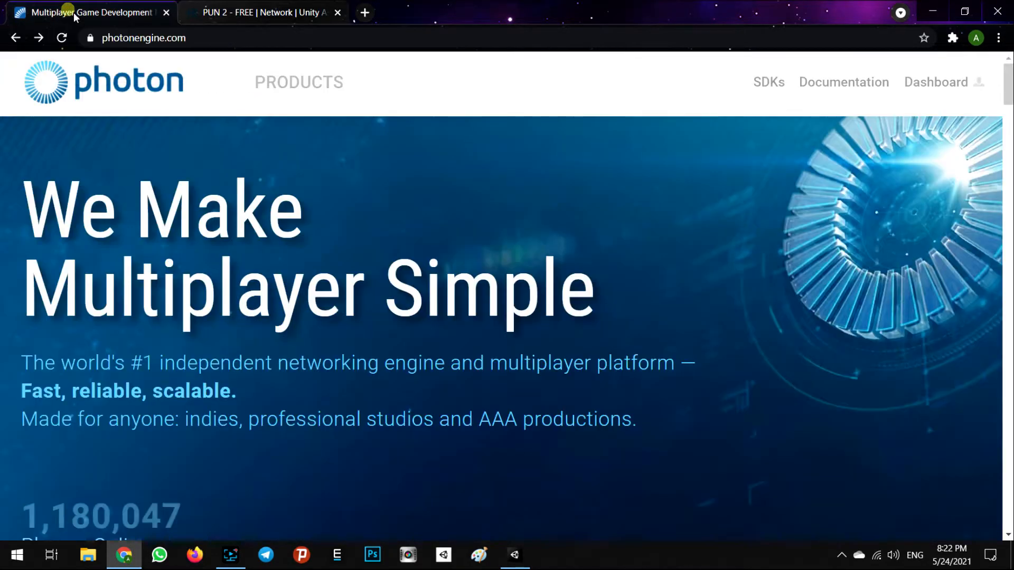
{"action": "mouse_move", "coordinate": [186, 62]}
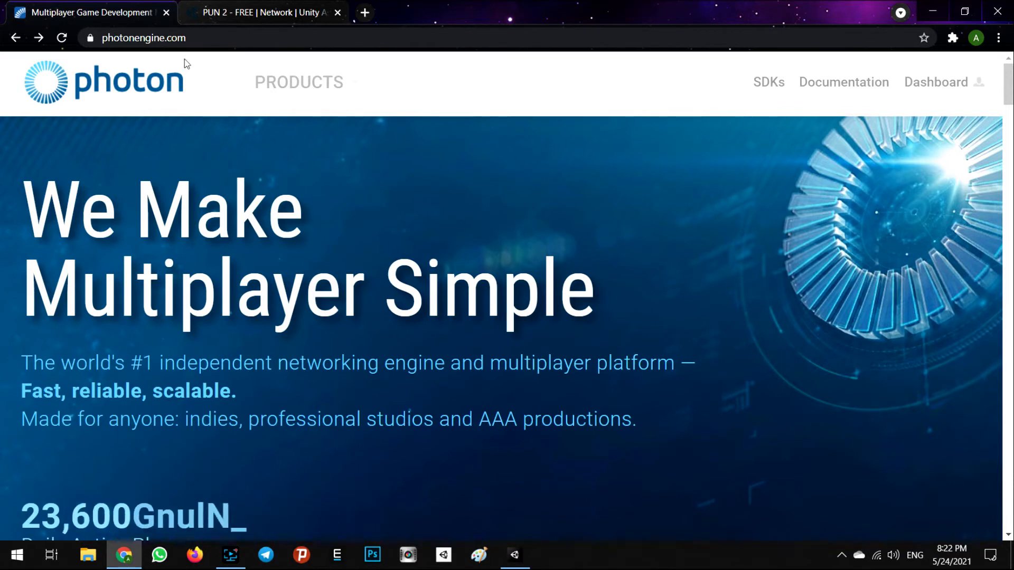
{"action": "mouse_move", "coordinate": [937, 82]}
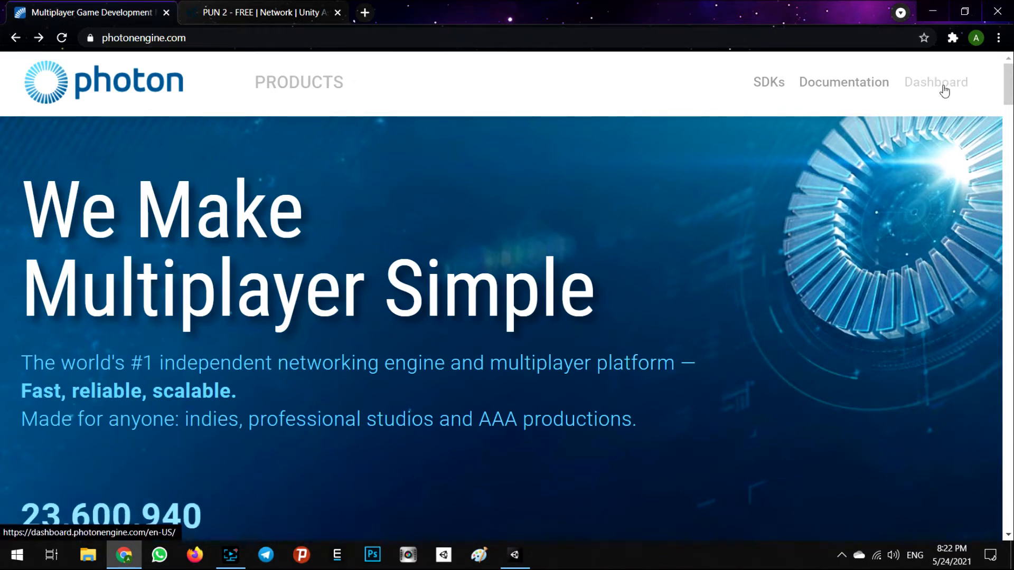
{"action": "left_click", "coordinate": [934, 82]}
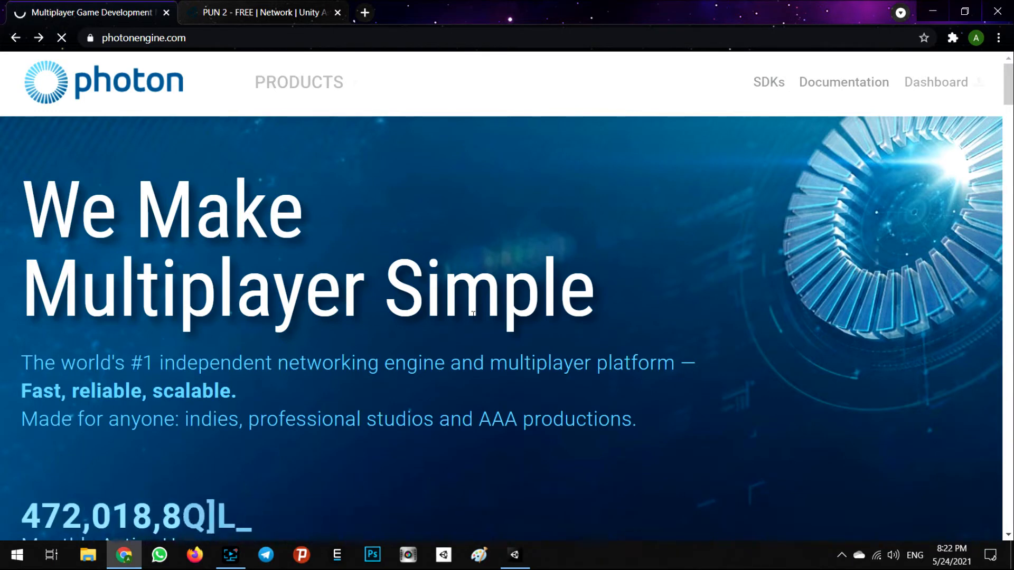
{"action": "left_click", "coordinate": [934, 82]}
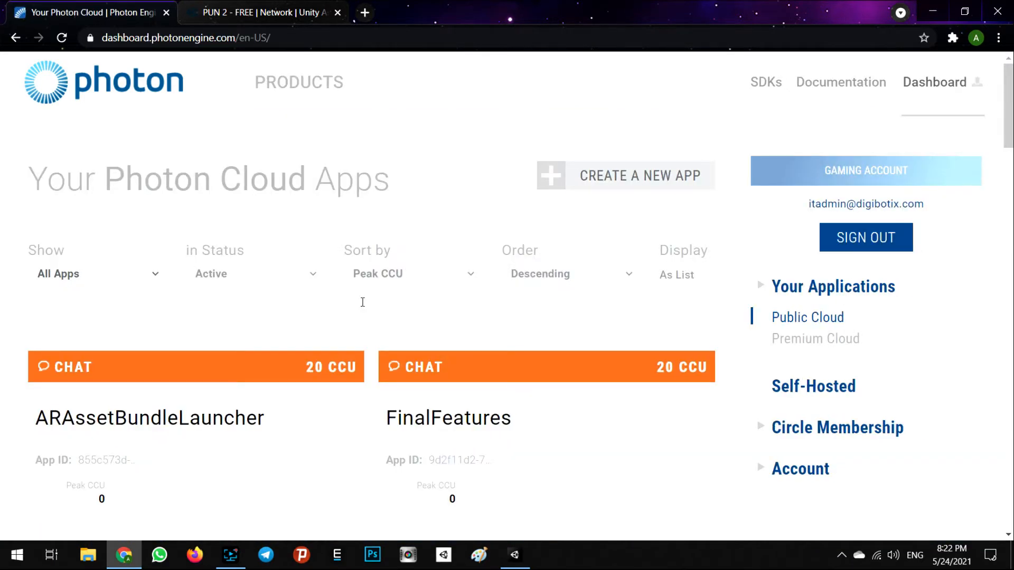
{"action": "mouse_move", "coordinate": [463, 234]}
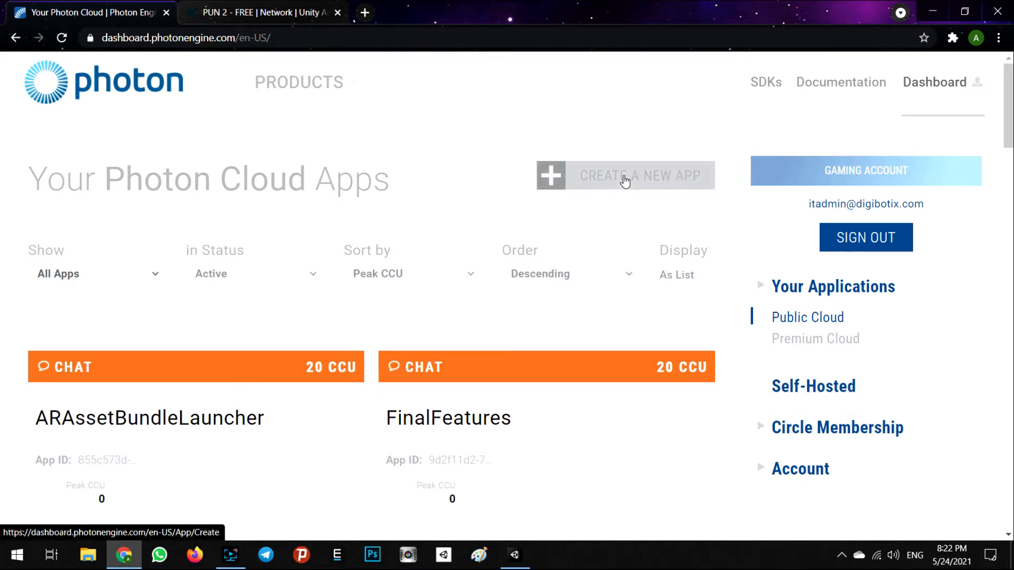
Step: Start a new Photon Cloud application and choose Photon PUN as its type
{"action": "left_click", "coordinate": [624, 175]}
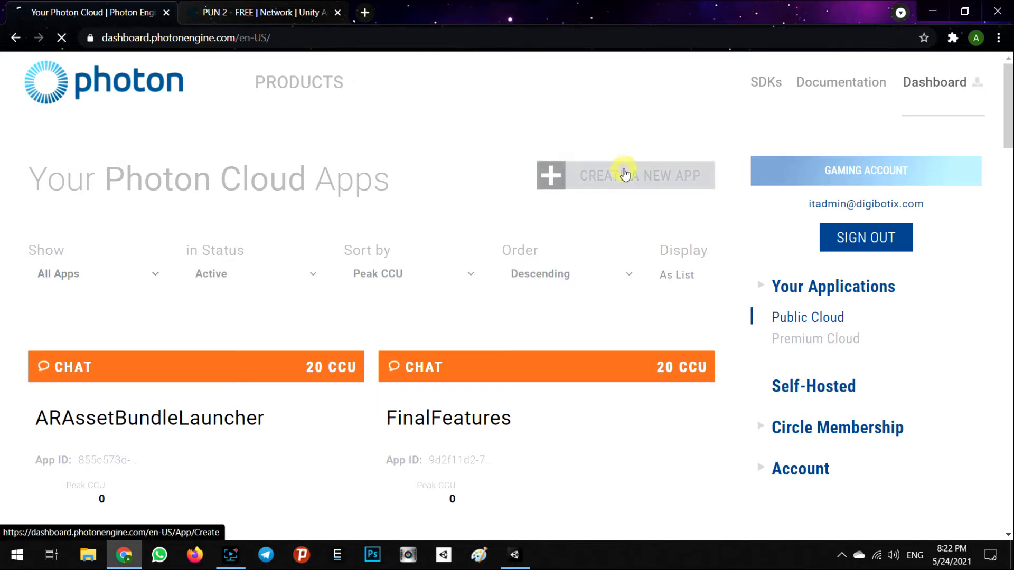
{"action": "left_click", "coordinate": [624, 176]}
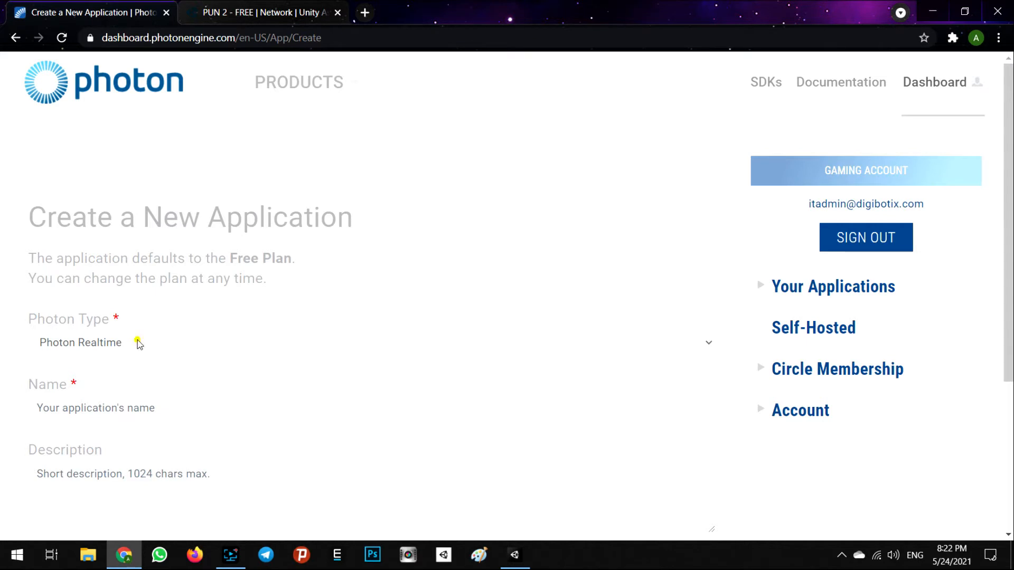
{"action": "left_click", "coordinate": [370, 342]}
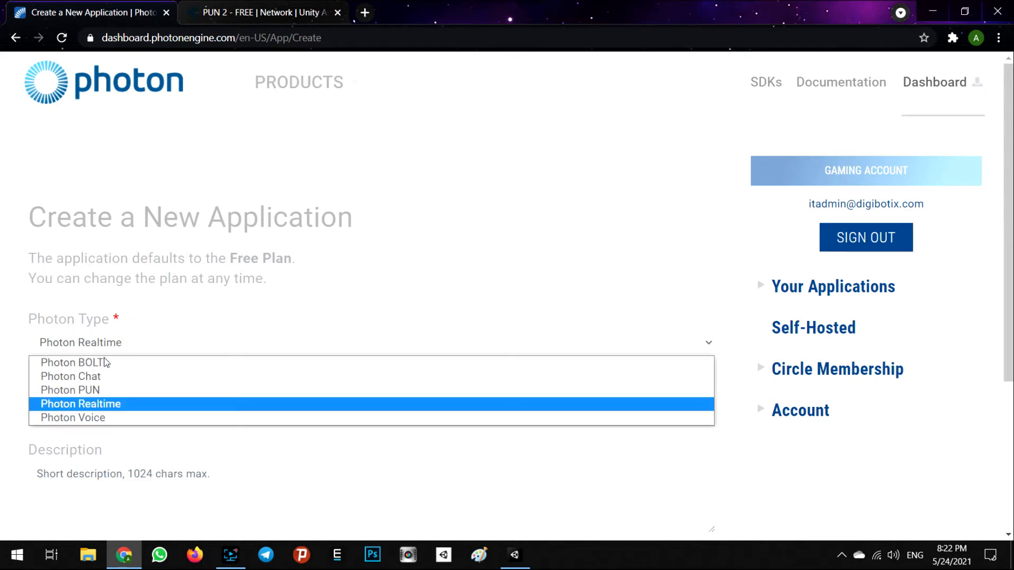
{"action": "mouse_move", "coordinate": [70, 390]}
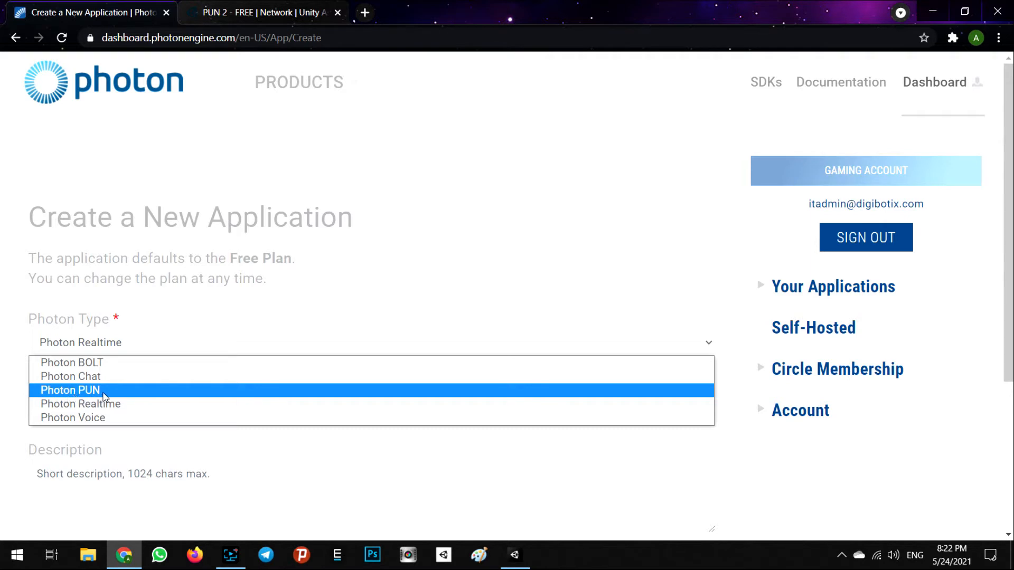
{"action": "left_click", "coordinate": [70, 389]}
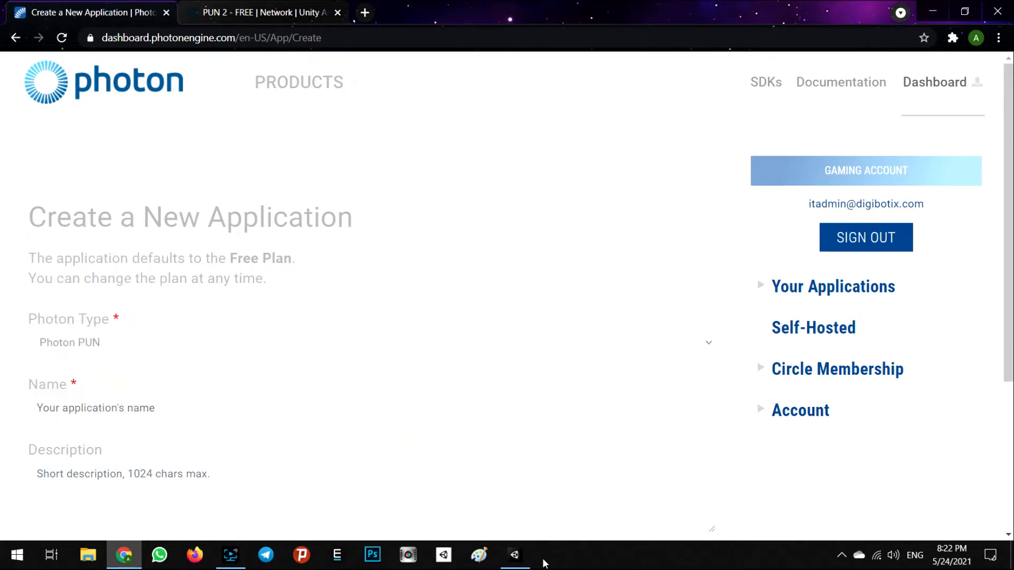
Step: Copy VideoSharewithPUN from Player settings package name com.AloneTeam.VideoSharewithPUN and return to the form
{"action": "left_click", "coordinate": [515, 554]}
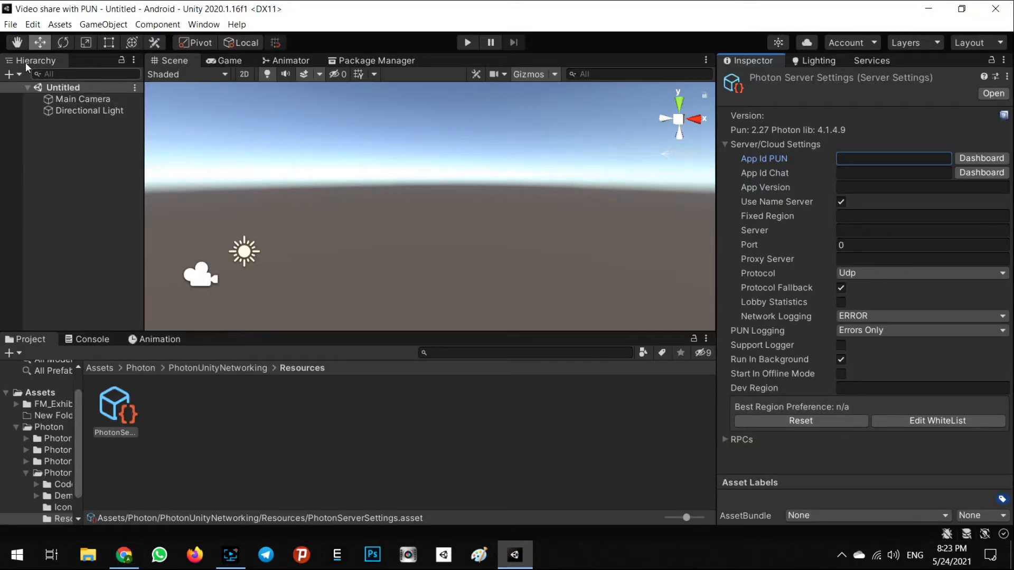
{"action": "left_click", "coordinate": [9, 24]}
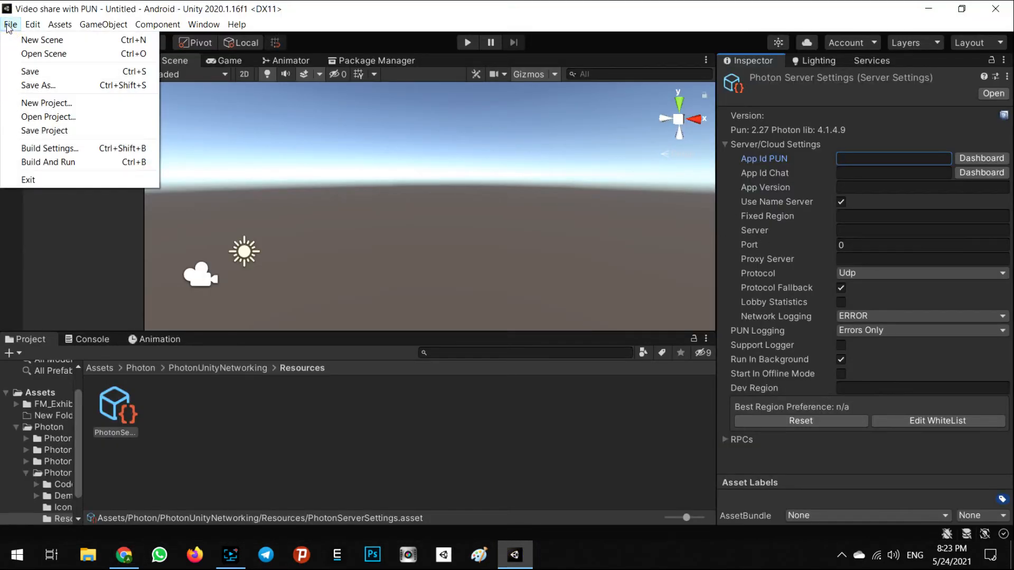
{"action": "mouse_move", "coordinate": [50, 149]}
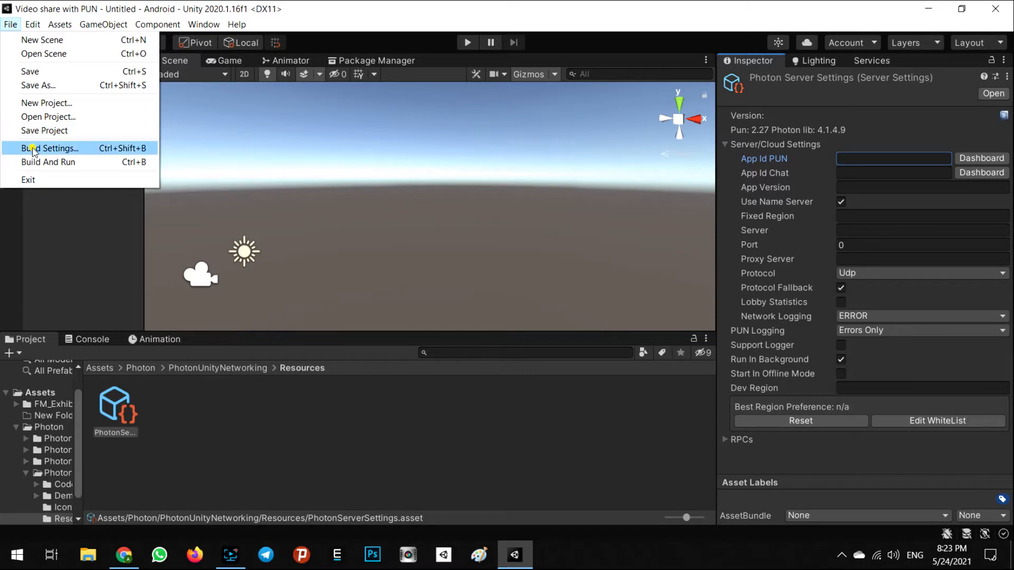
{"action": "left_click", "coordinate": [49, 148]}
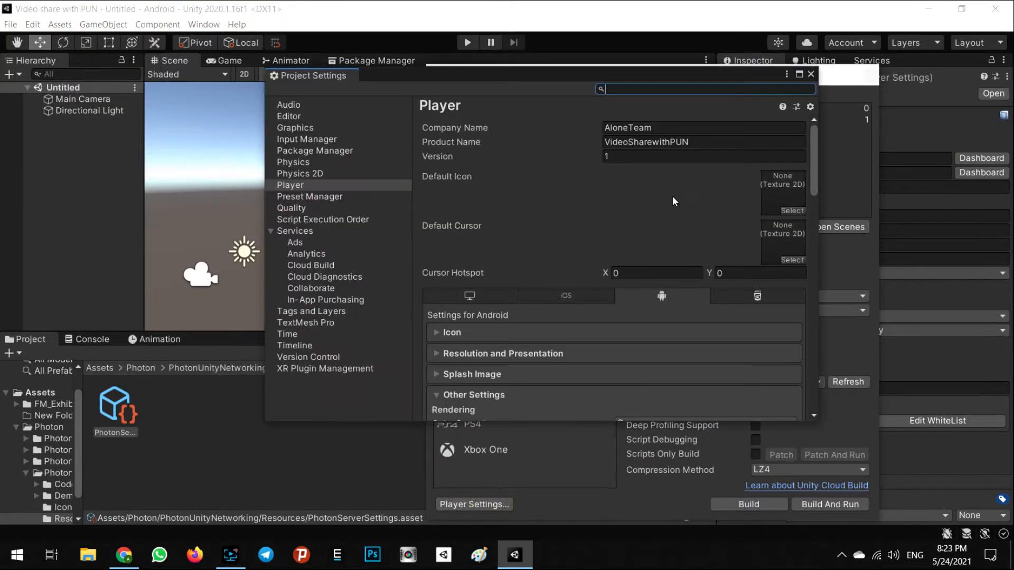
{"action": "scroll", "scroll_direction": "down", "scroll_amount": 3}
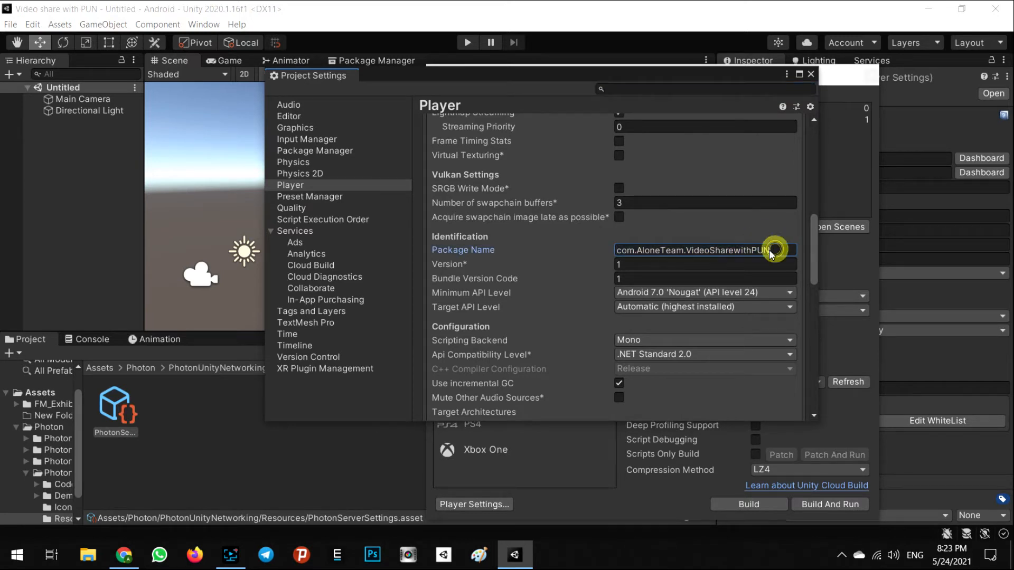
{"action": "double_click", "coordinate": [725, 250]}
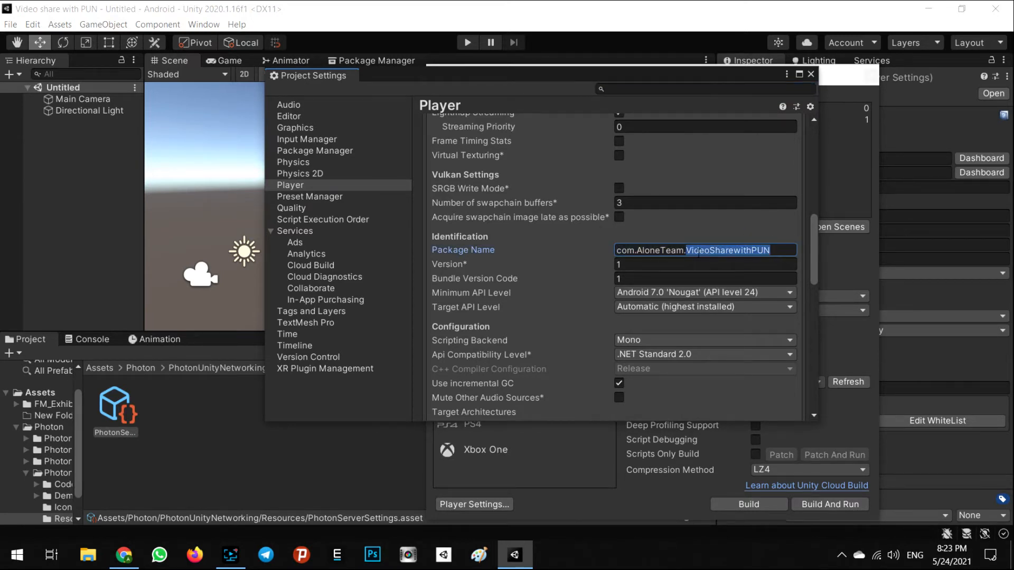
{"action": "left_click", "coordinate": [122, 554]}
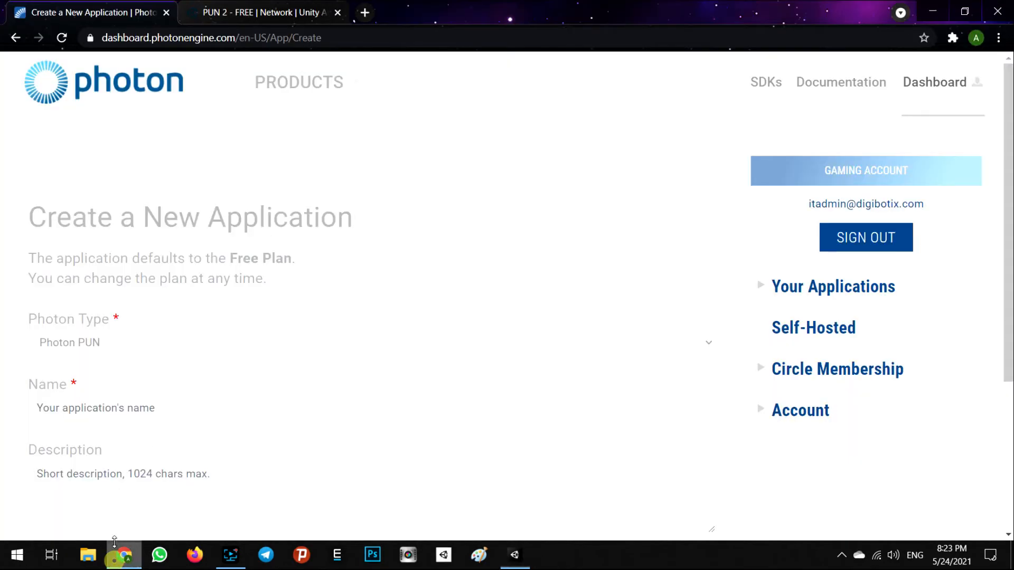
Step: Create the PUN application named VideoSharewithPUN
{"action": "left_click", "coordinate": [95, 408]}
{"action": "type", "text": "VideoSharewithPUN"}
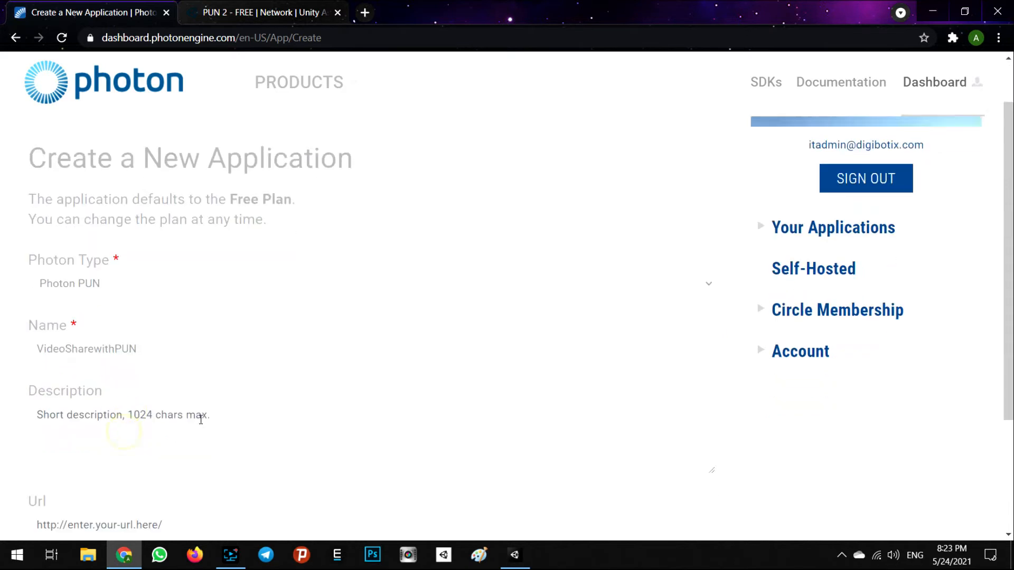
{"action": "scroll", "scroll_direction": "down", "scroll_amount": 3}
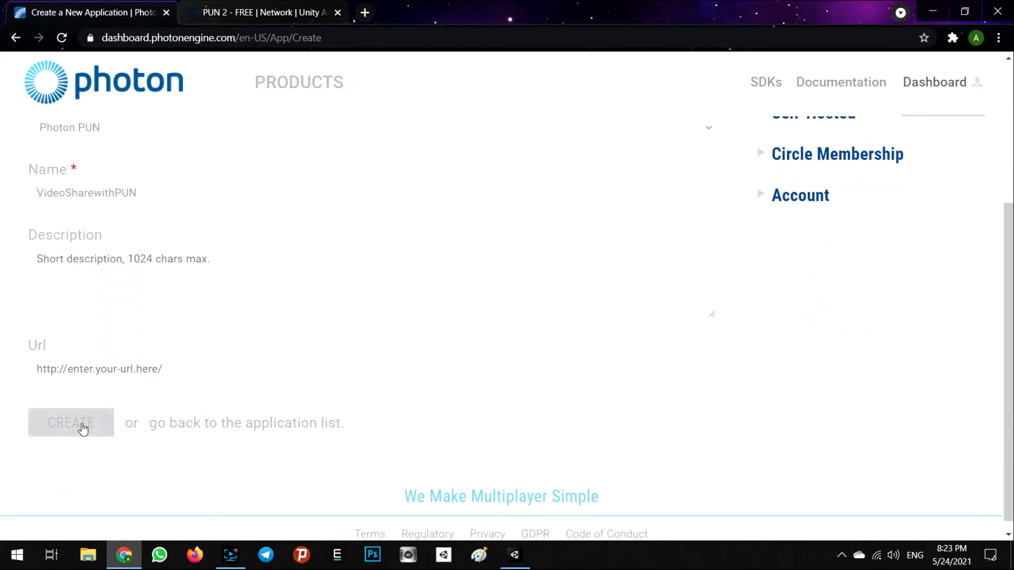
{"action": "left_click", "coordinate": [71, 423]}
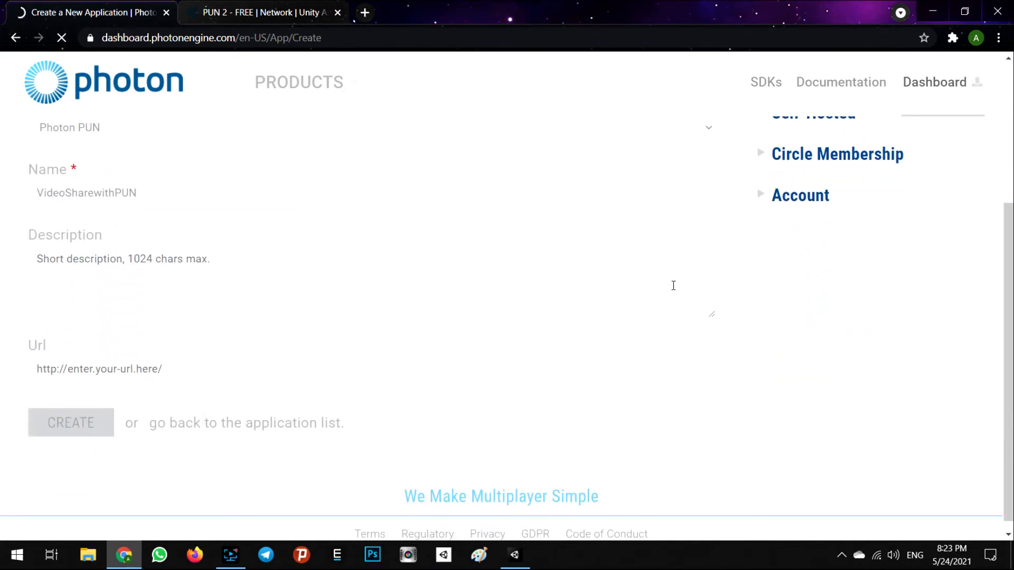
{"action": "left_click", "coordinate": [71, 423]}
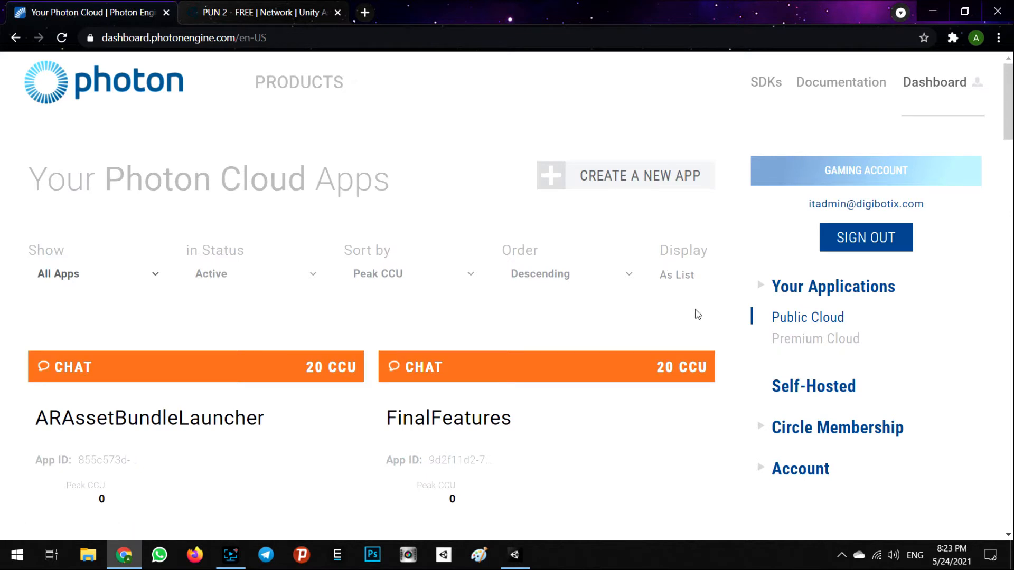
Step: Copy the new VideoSharewithPUN App ID and return to Unity
{"action": "scroll", "scroll_direction": "down", "scroll_amount": 3}
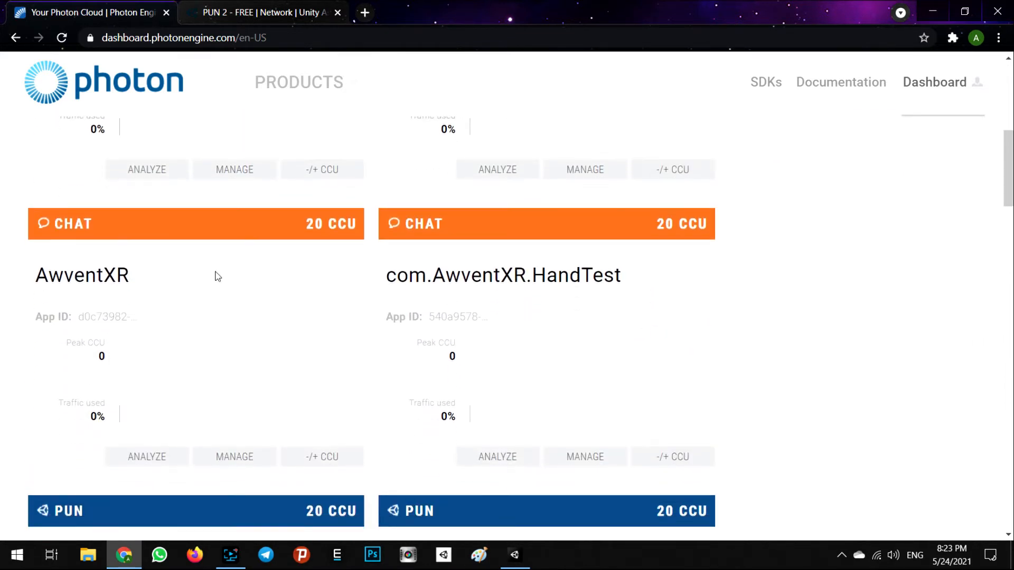
{"action": "scroll", "scroll_direction": "down", "scroll_amount": 3}
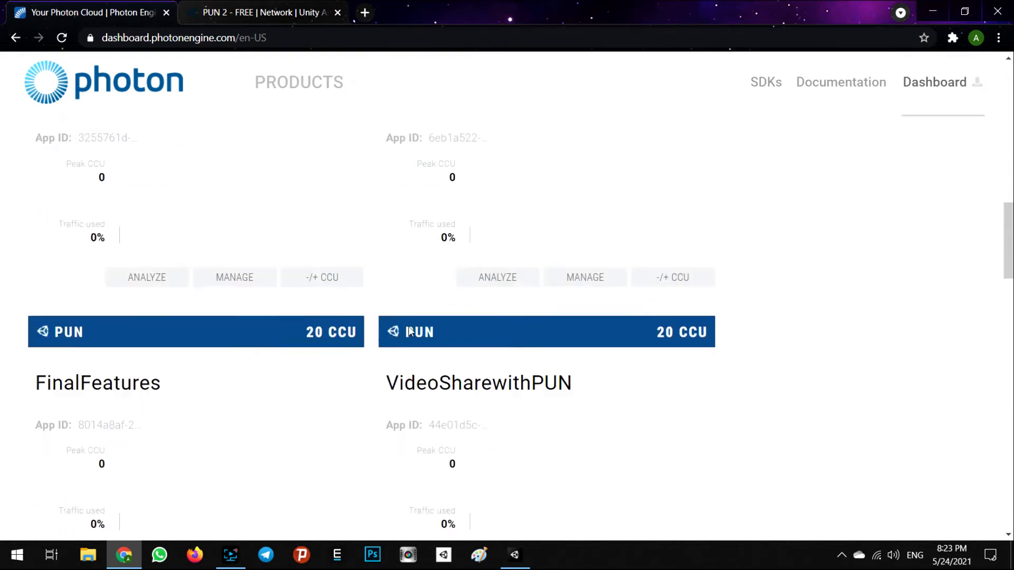
{"action": "scroll", "scroll_direction": "down", "scroll_amount": 3}
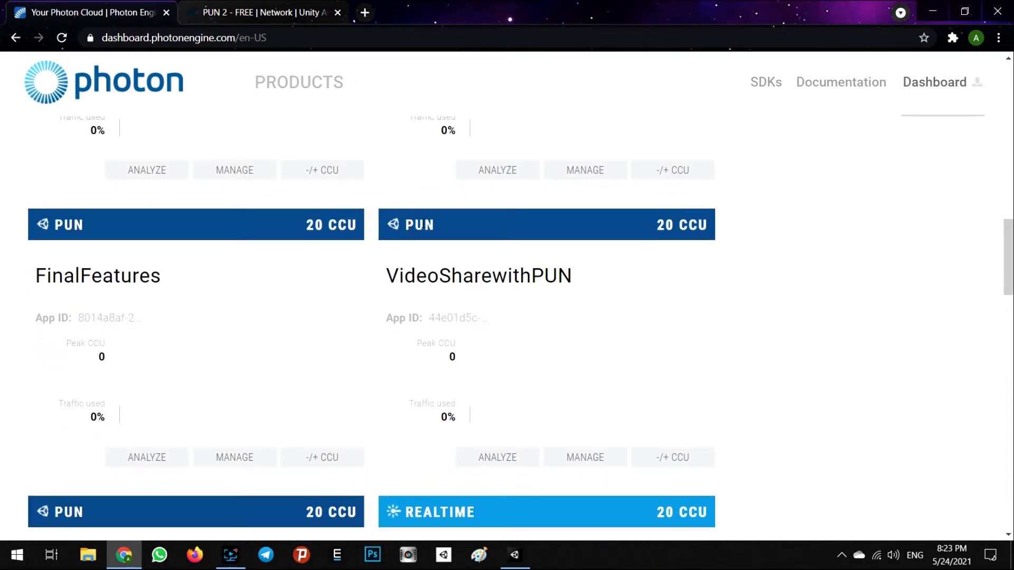
{"action": "mouse_move", "coordinate": [440, 318]}
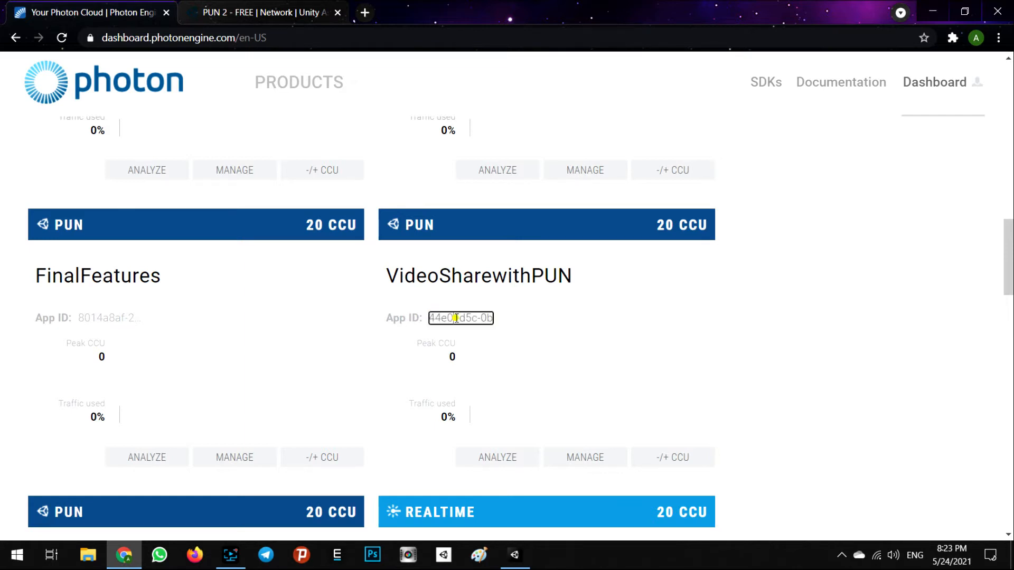
{"action": "double_click", "coordinate": [460, 318]}
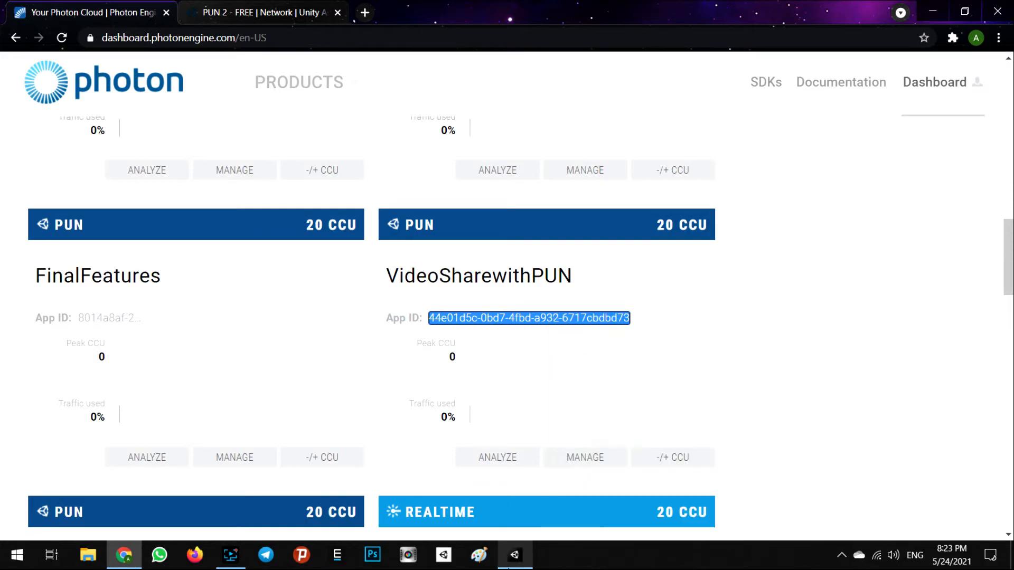
{"action": "left_click", "coordinate": [514, 554]}
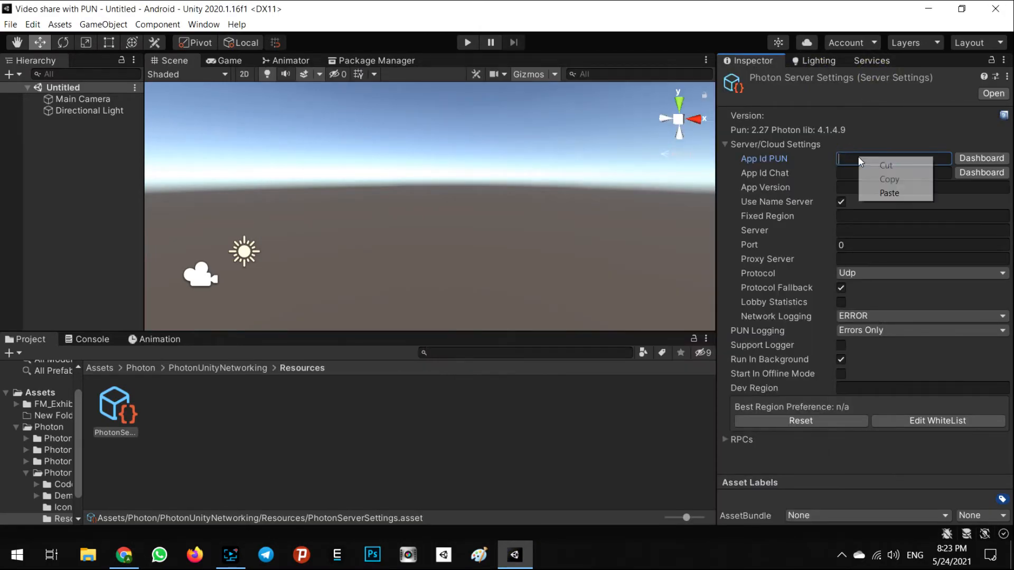
Step: Paste the copied App ID into App Id PUN in PhotonServerSettings
{"action": "left_click", "coordinate": [889, 192]}
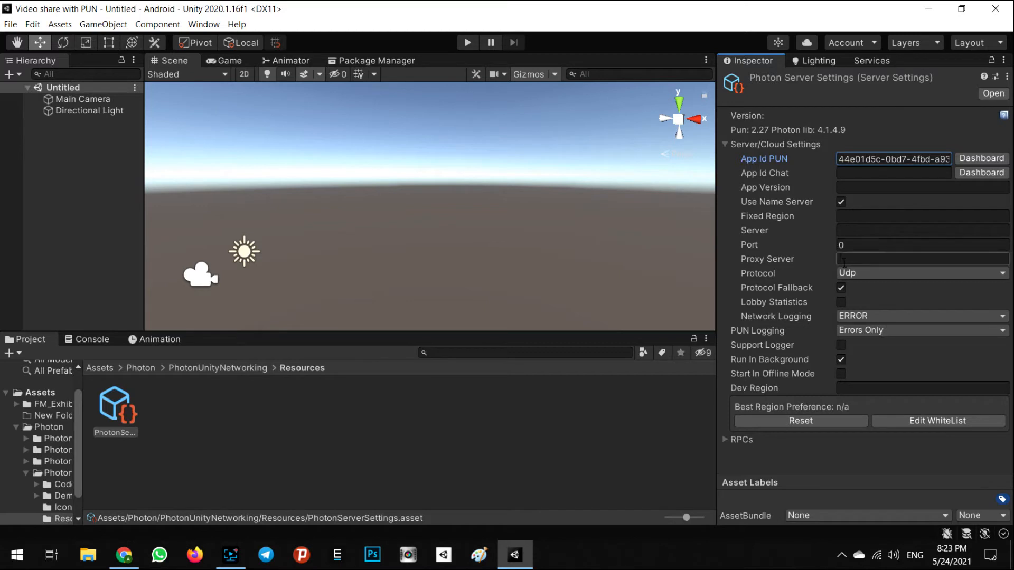
{"action": "left_click", "coordinate": [921, 215]}
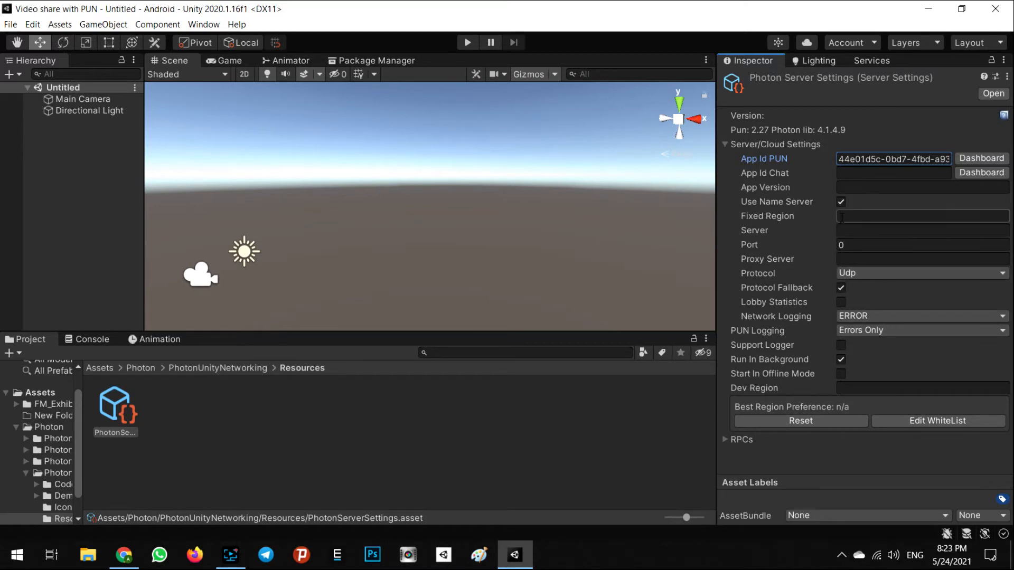
Step: Set Fixed Region to us and start setting Dev Region to us
{"action": "left_click", "coordinate": [917, 216]}
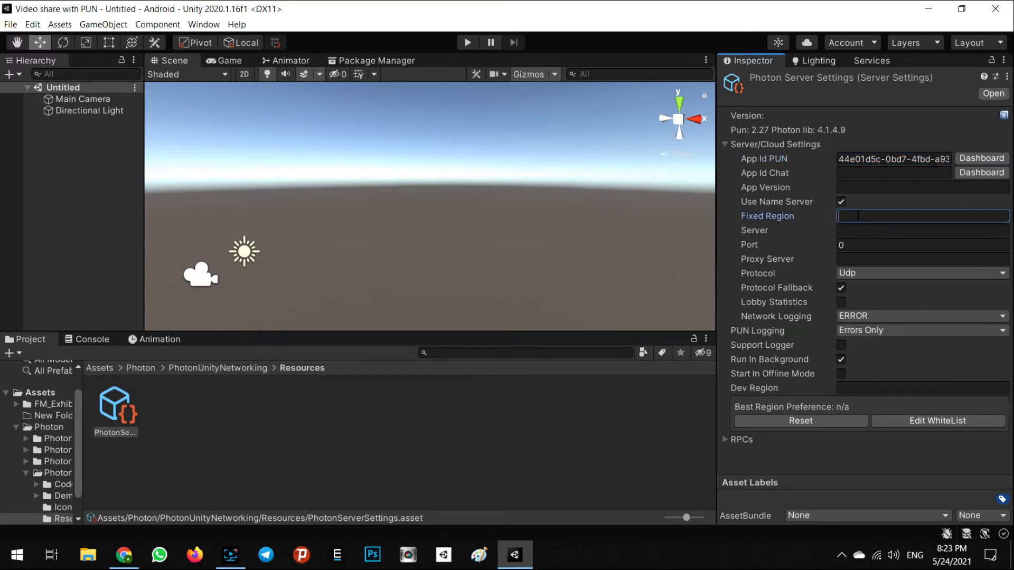
{"action": "type", "text": "us"}
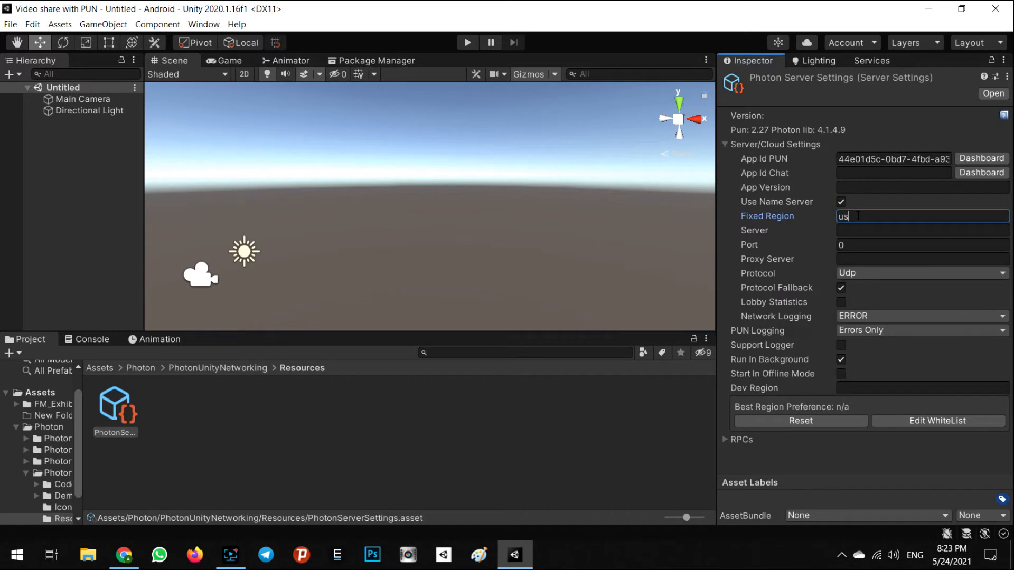
{"action": "type", "text": "eu"}
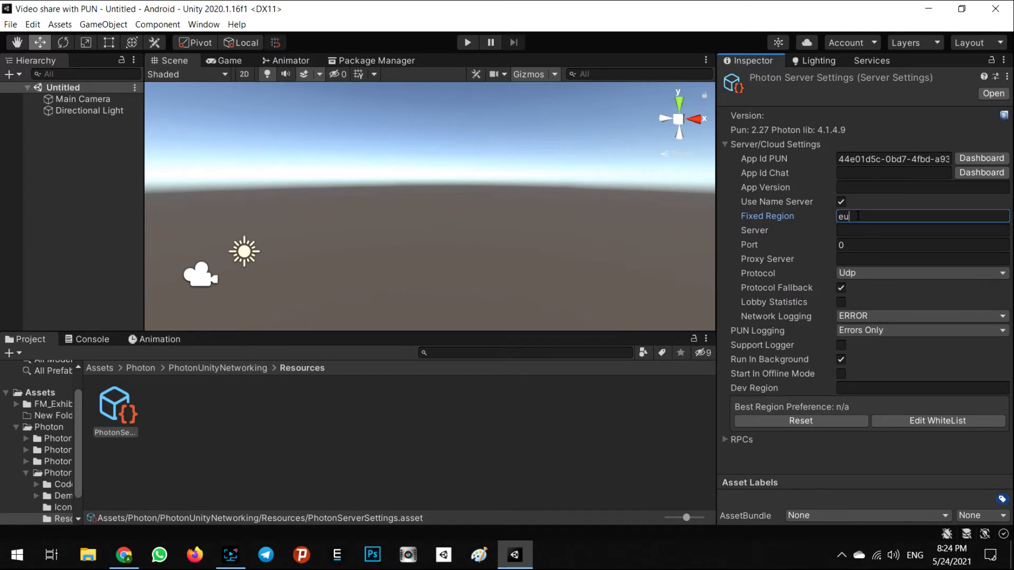
{"action": "type", "text": "ru"}
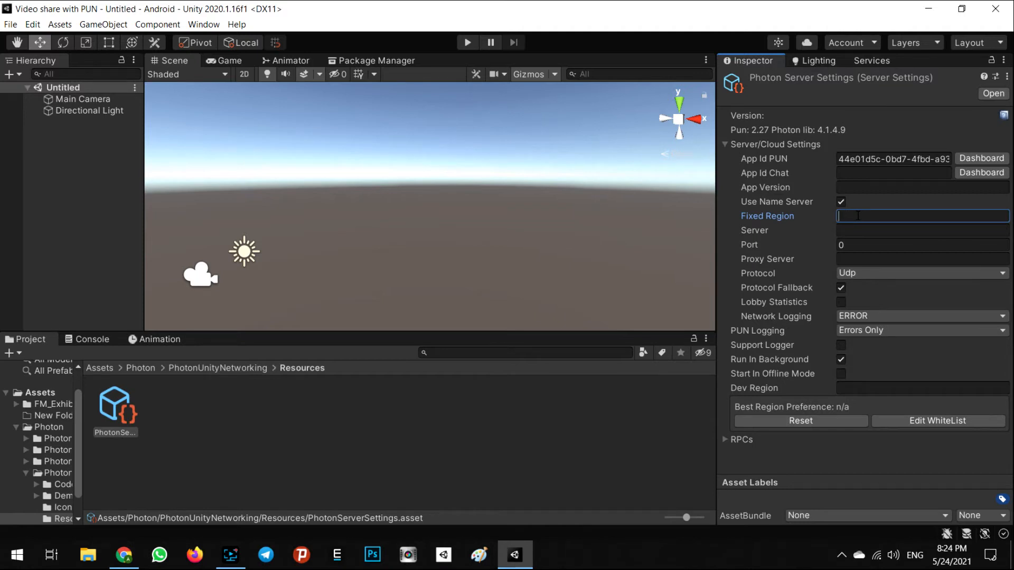
{"action": "type", "text": "us"}
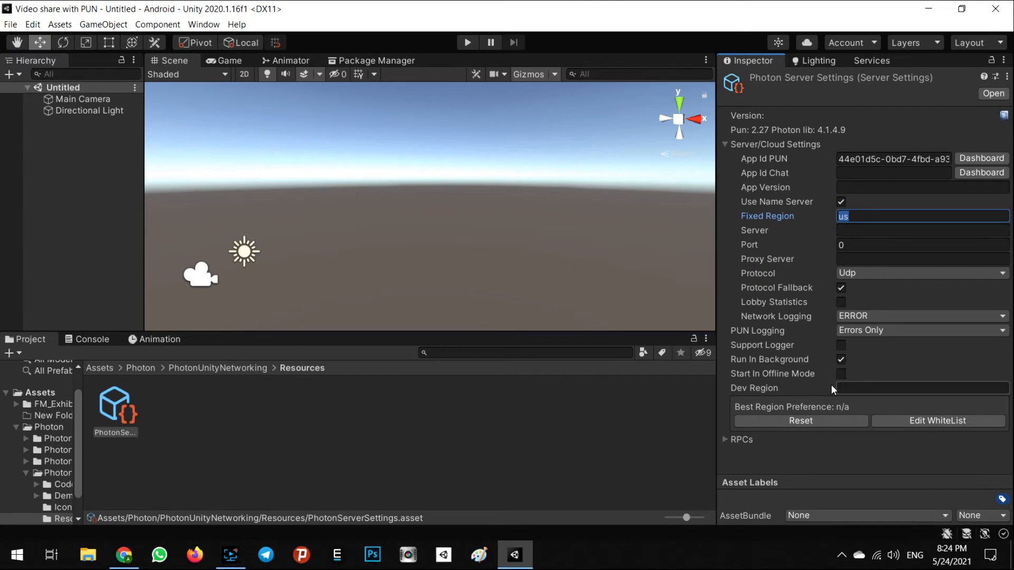
{"action": "left_click", "coordinate": [918, 387]}
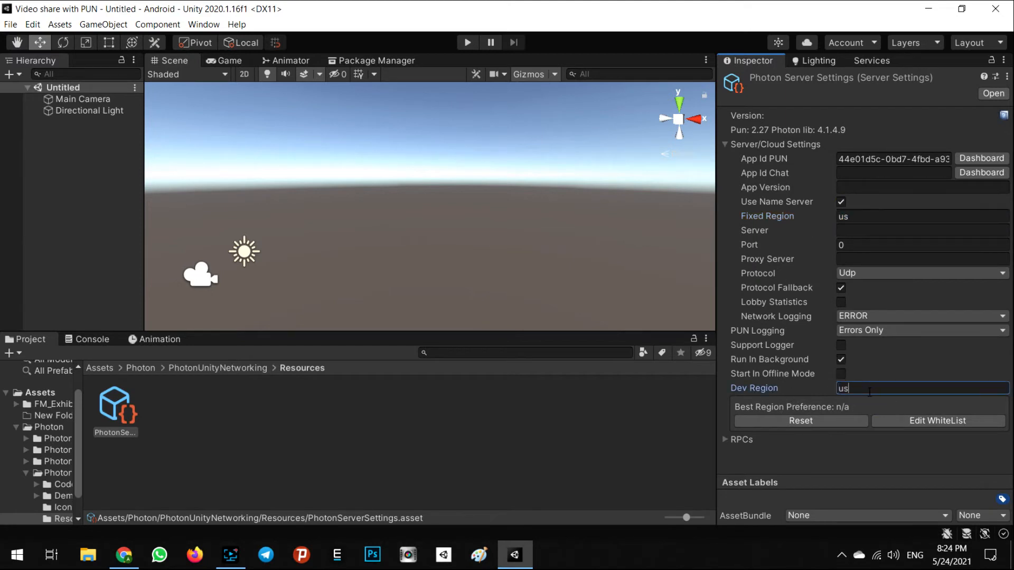
{"action": "mouse_move", "coordinate": [649, 205]}
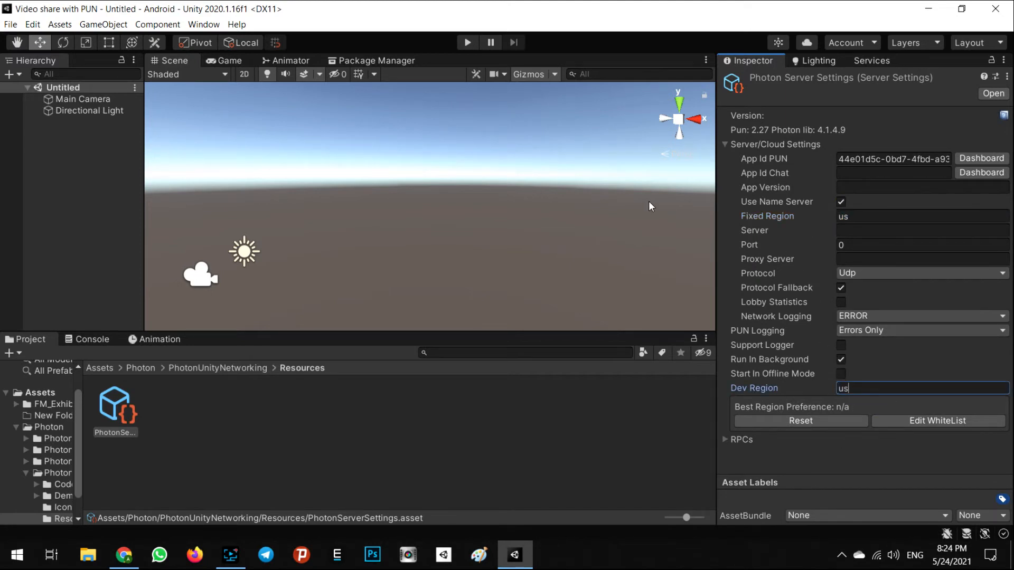
{"action": "mouse_move", "coordinate": [345, 424]}
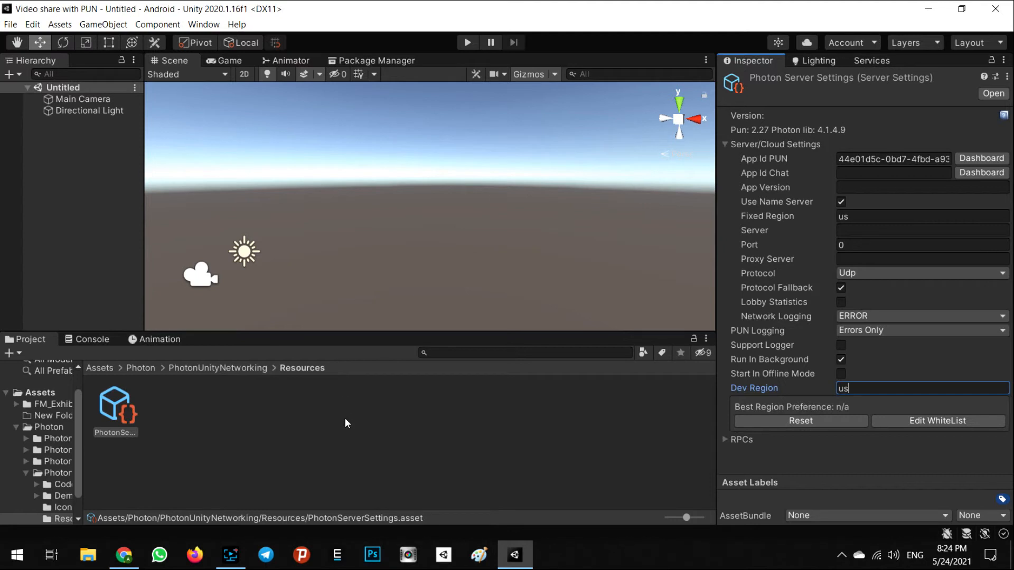
{"action": "mouse_move", "coordinate": [354, 424]}
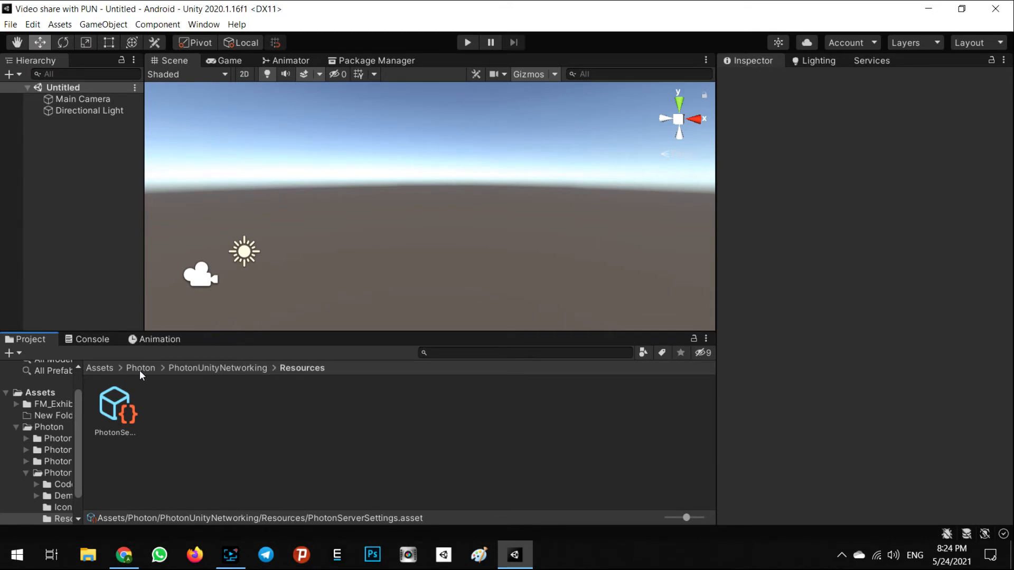
{"action": "mouse_move", "coordinate": [141, 367]}
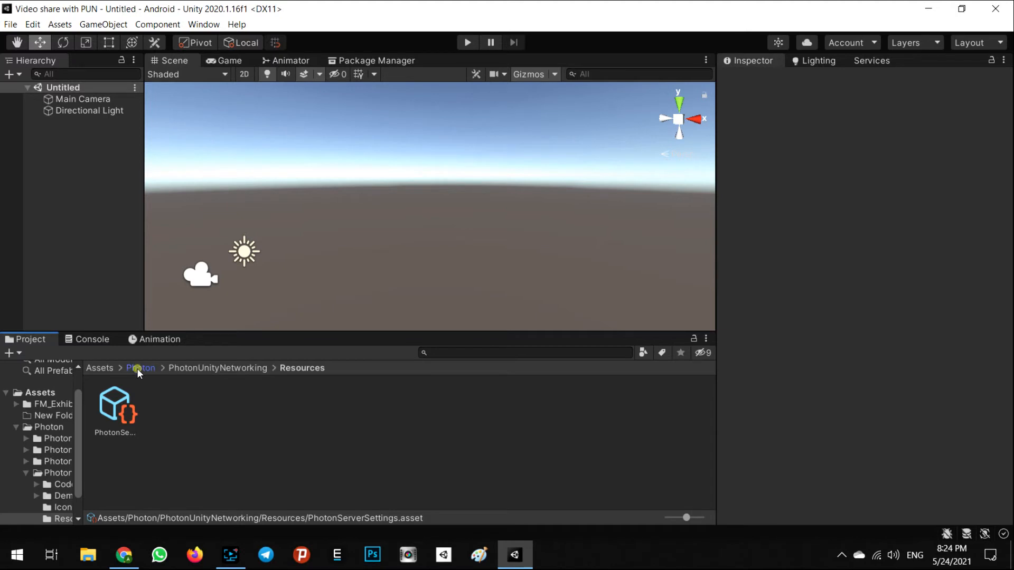
Step: Browse into Photon > PhotonUnityNetworking > Demos in the Project window
{"action": "left_click", "coordinate": [141, 367]}
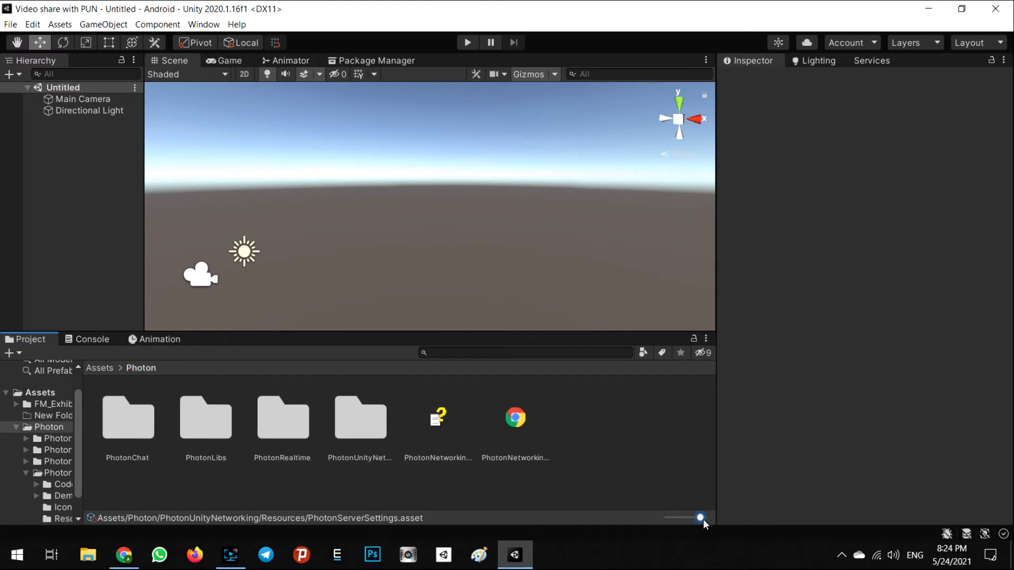
{"action": "left_click", "coordinate": [359, 417]}
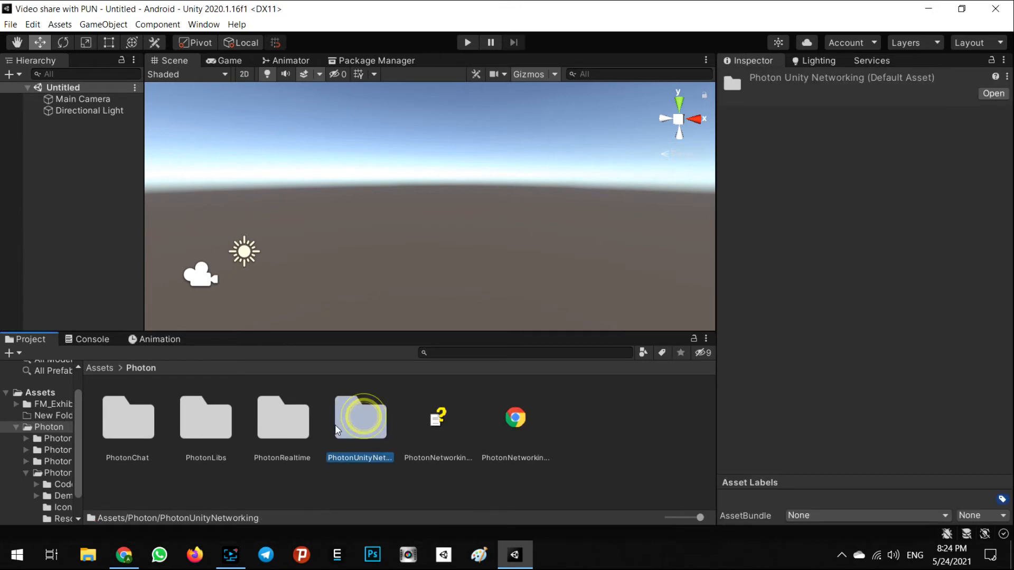
{"action": "double_click", "coordinate": [360, 417]}
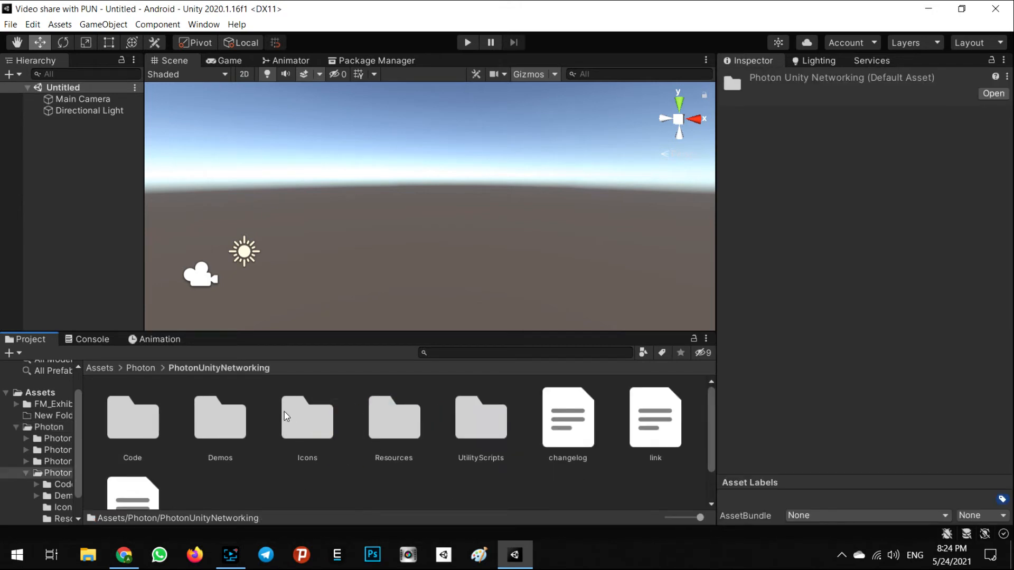
{"action": "double_click", "coordinate": [219, 417]}
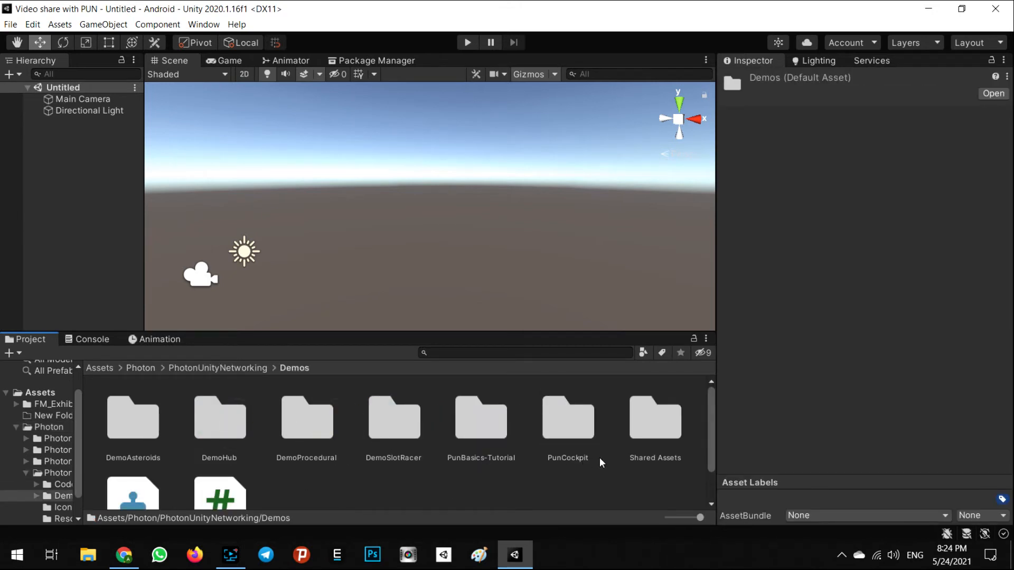
Step: Peek inside the DemoAsteroids folder, then return to Demos
{"action": "scroll", "scroll_direction": "down", "scroll_amount": 3}
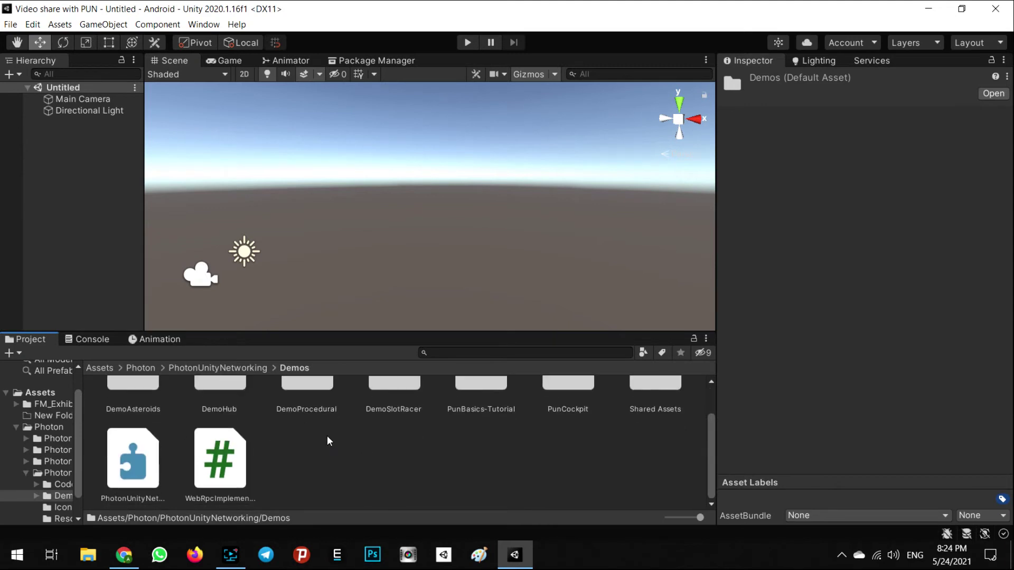
{"action": "double_click", "coordinate": [133, 388]}
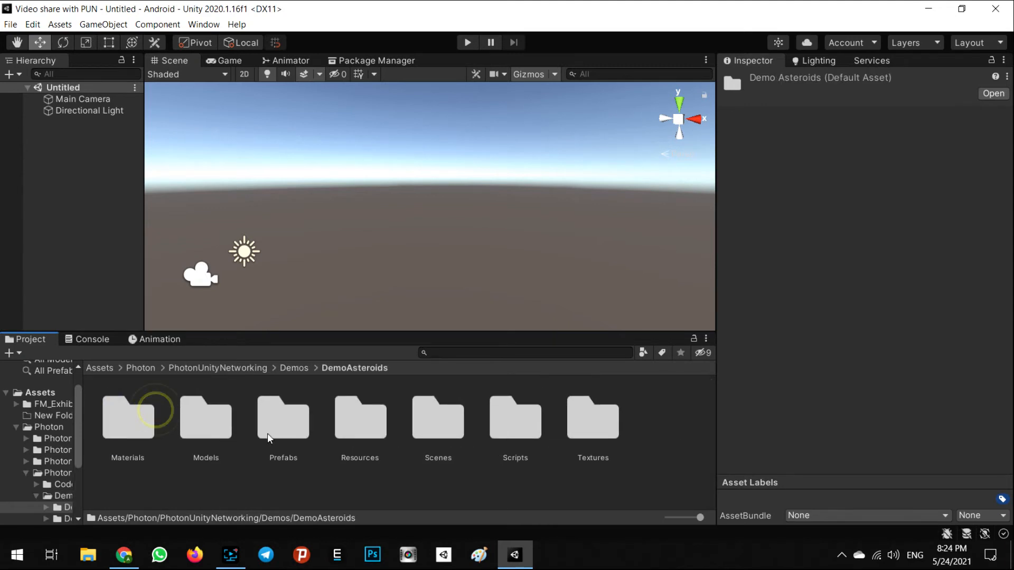
{"action": "double_click", "coordinate": [437, 417]}
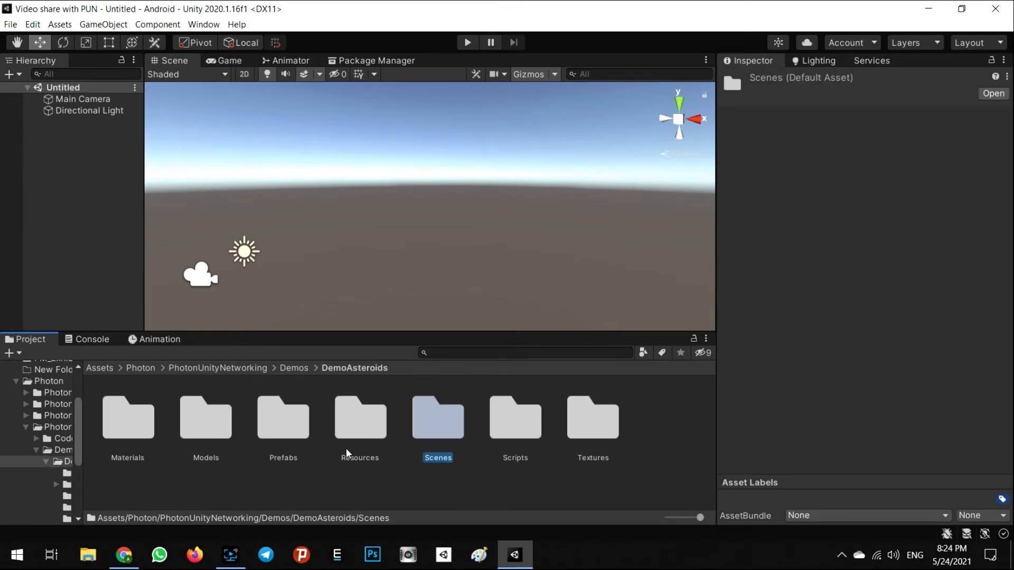
{"action": "left_click", "coordinate": [293, 367]}
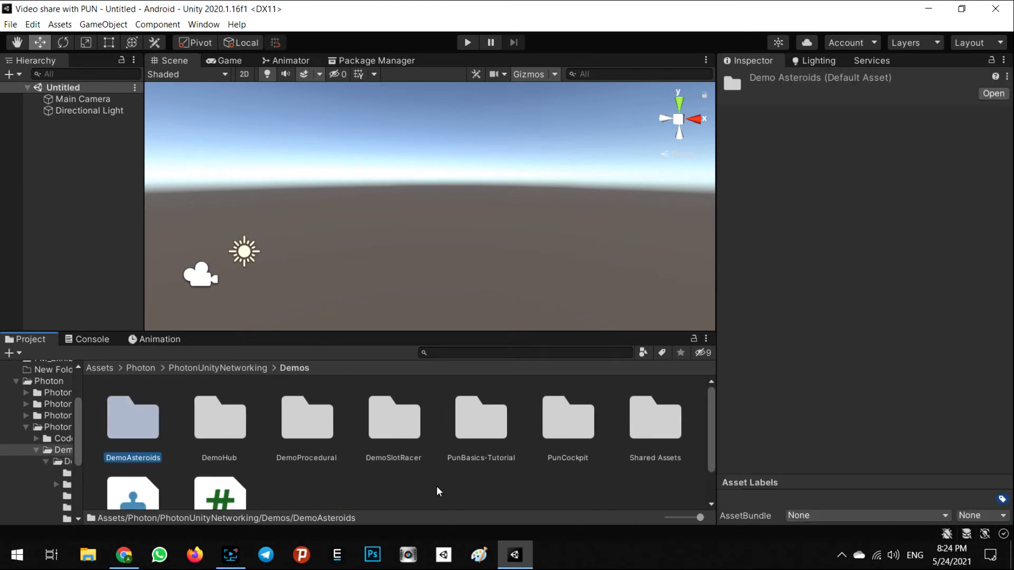
{"action": "mouse_move", "coordinate": [401, 429]}
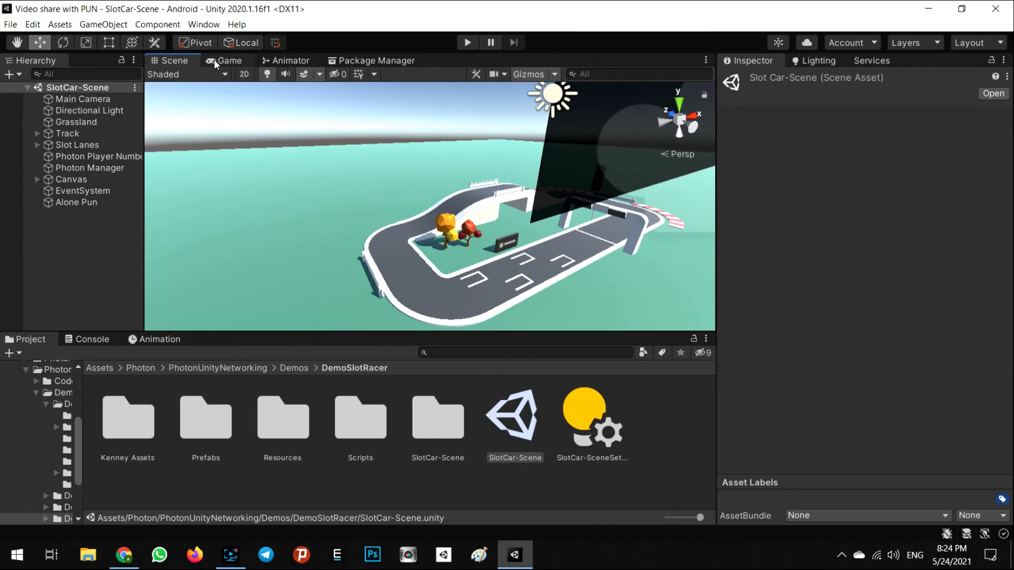
Step: Watch the running SlotCar-Scene game and check the console shows the room joined in region us
{"action": "left_click", "coordinate": [466, 43]}
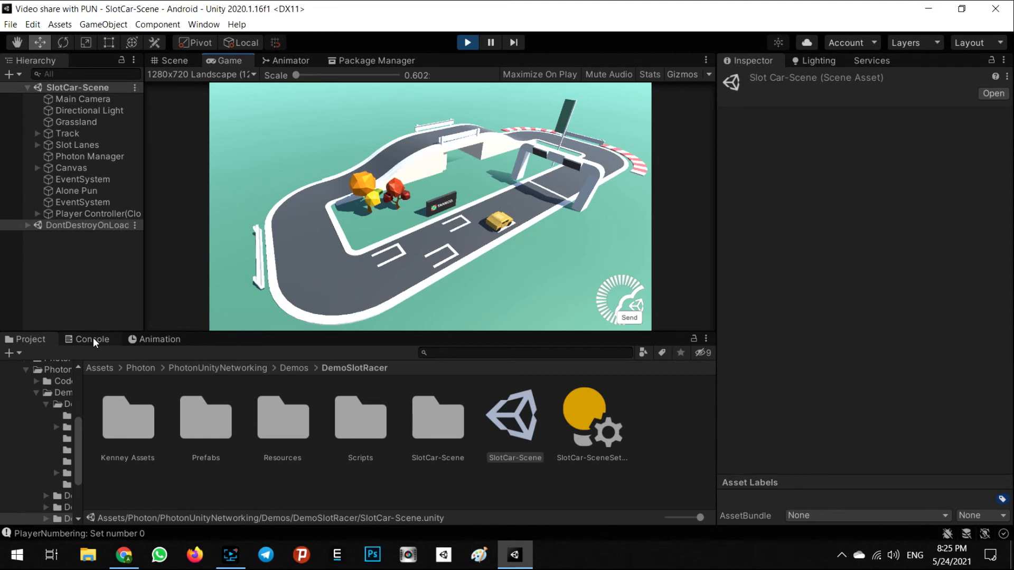
{"action": "left_click", "coordinate": [91, 339]}
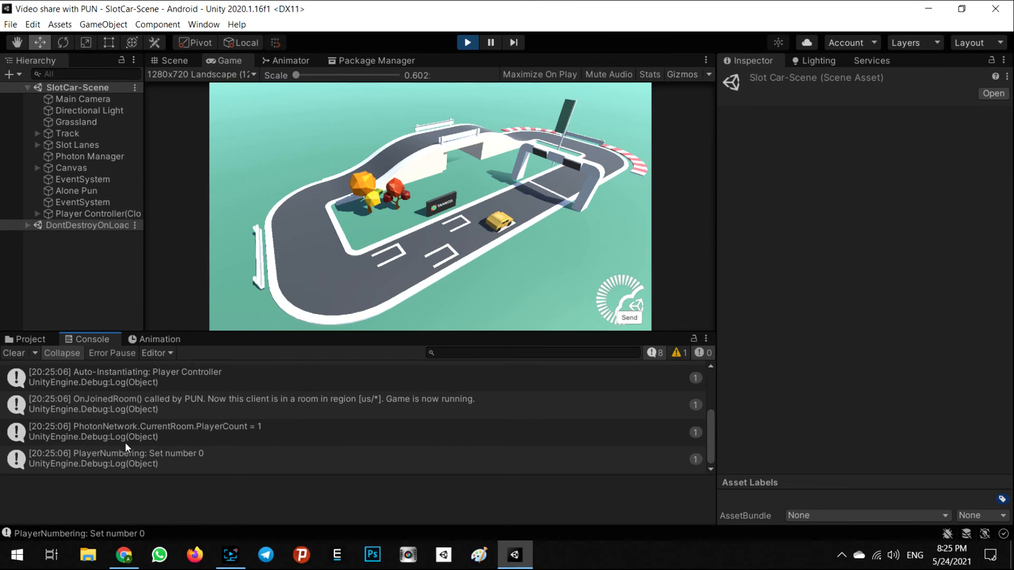
{"action": "mouse_move", "coordinate": [97, 406]}
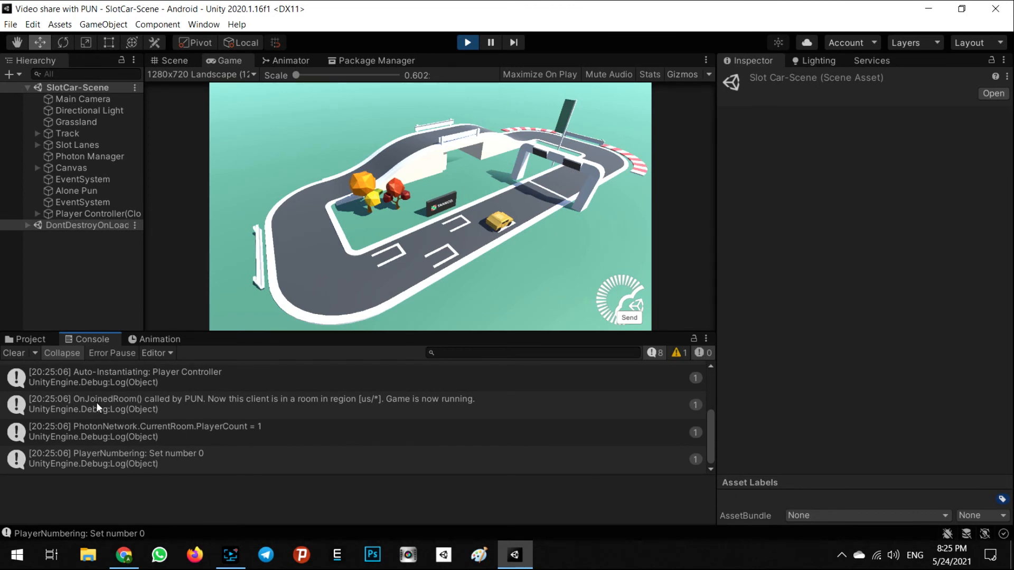
Step: Clear the Console log and return to the Project files while SlotCar-Scene keeps running
{"action": "left_click", "coordinate": [12, 353]}
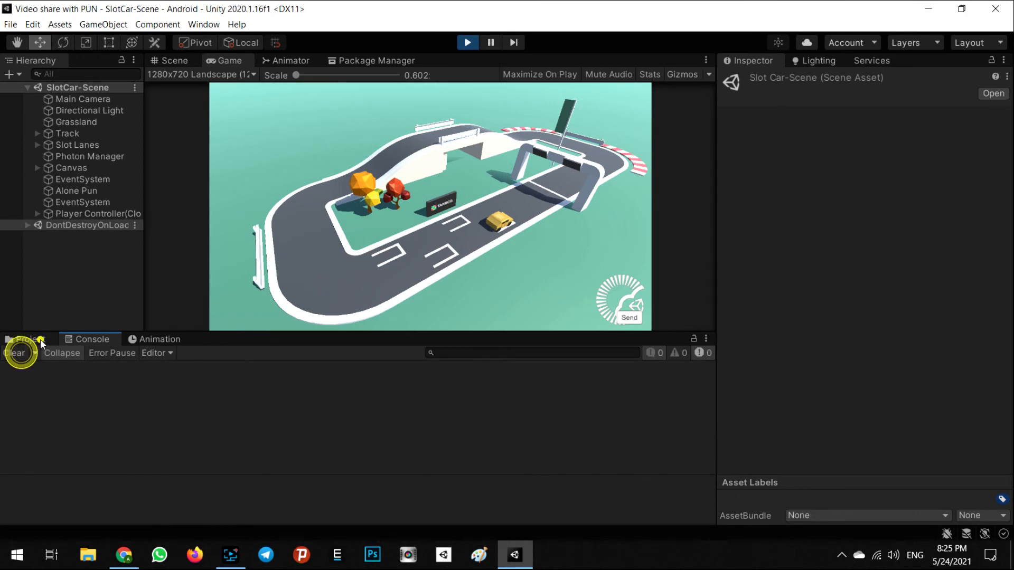
{"action": "left_click", "coordinate": [29, 339]}
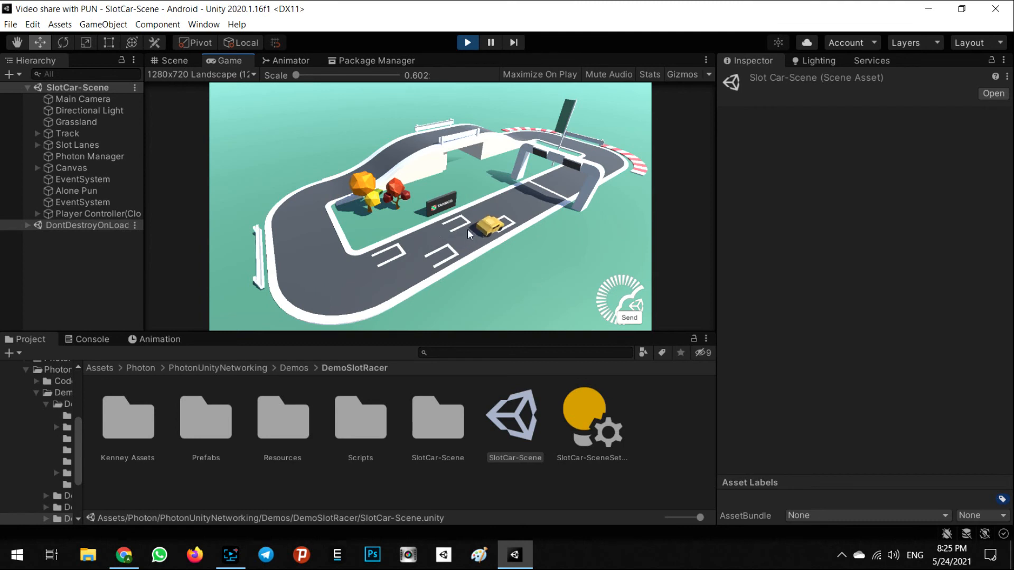
{"action": "mouse_move", "coordinate": [480, 270]}
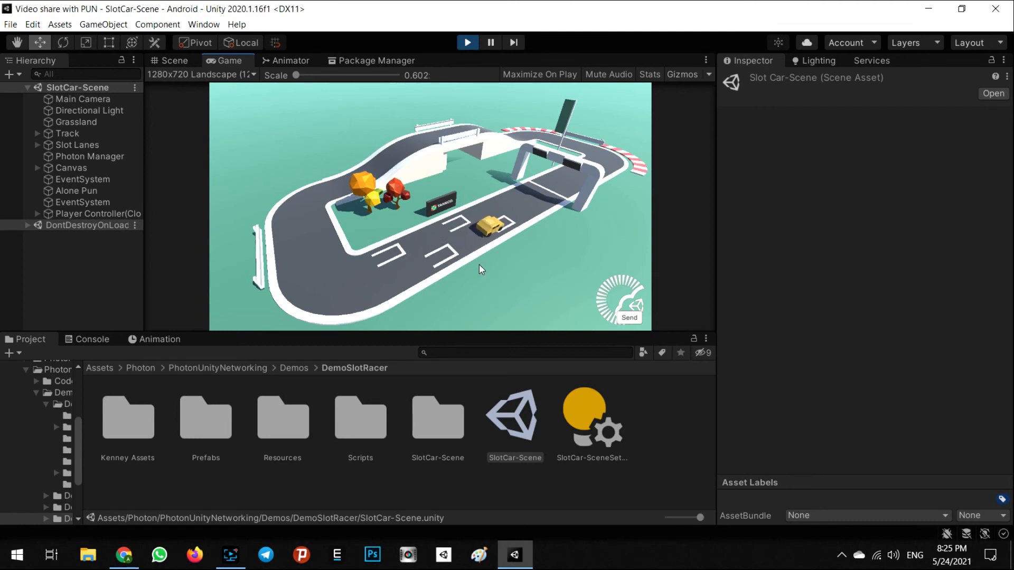
{"action": "mouse_move", "coordinate": [433, 232]}
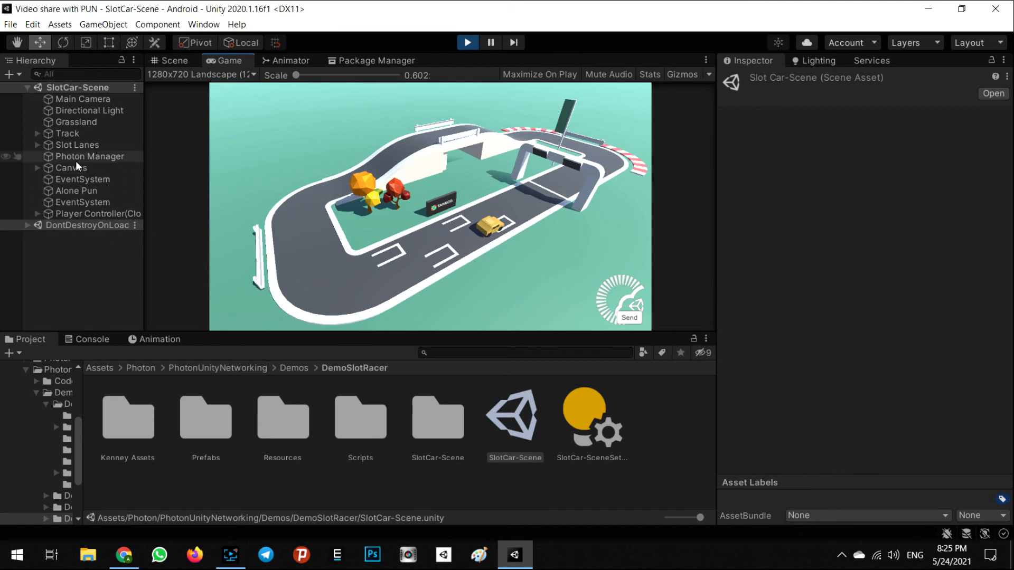
Step: Select Photon Manager in the Hierarchy and reveal its Connect And Join Random component with Max Players 4
{"action": "left_click", "coordinate": [88, 157]}
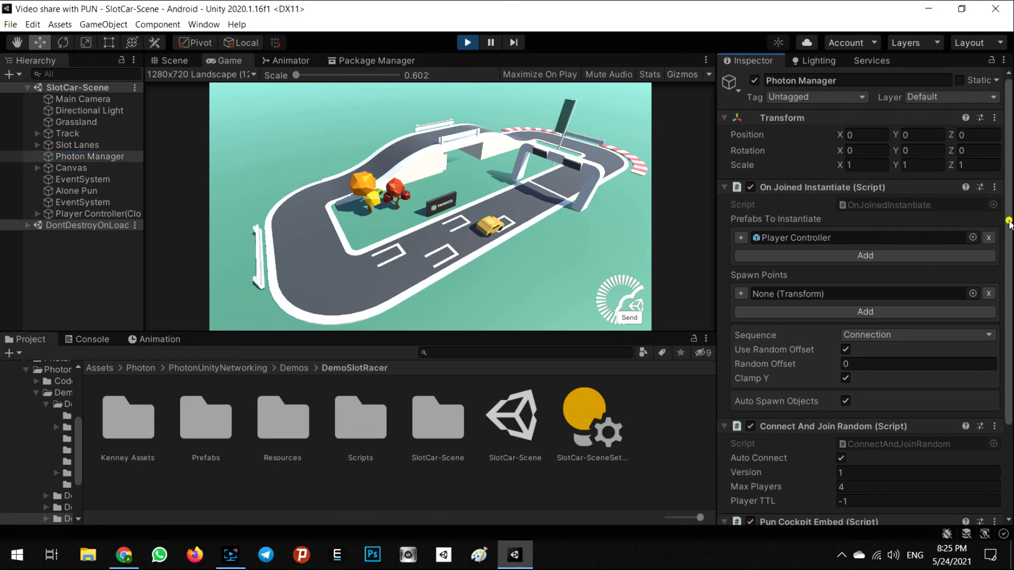
{"action": "scroll", "scroll_direction": "down", "scroll_amount": 3}
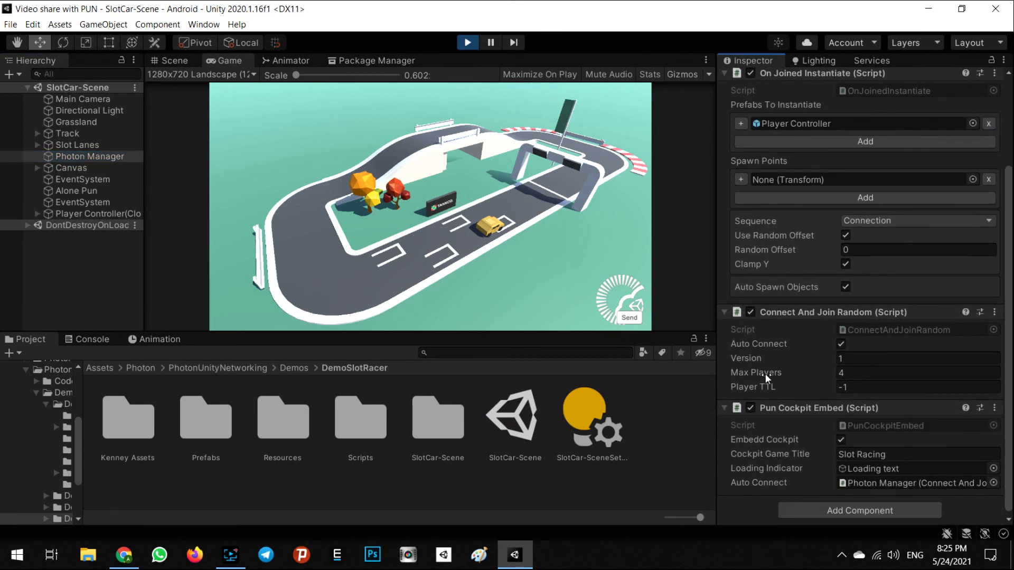
{"action": "mouse_move", "coordinate": [813, 335]}
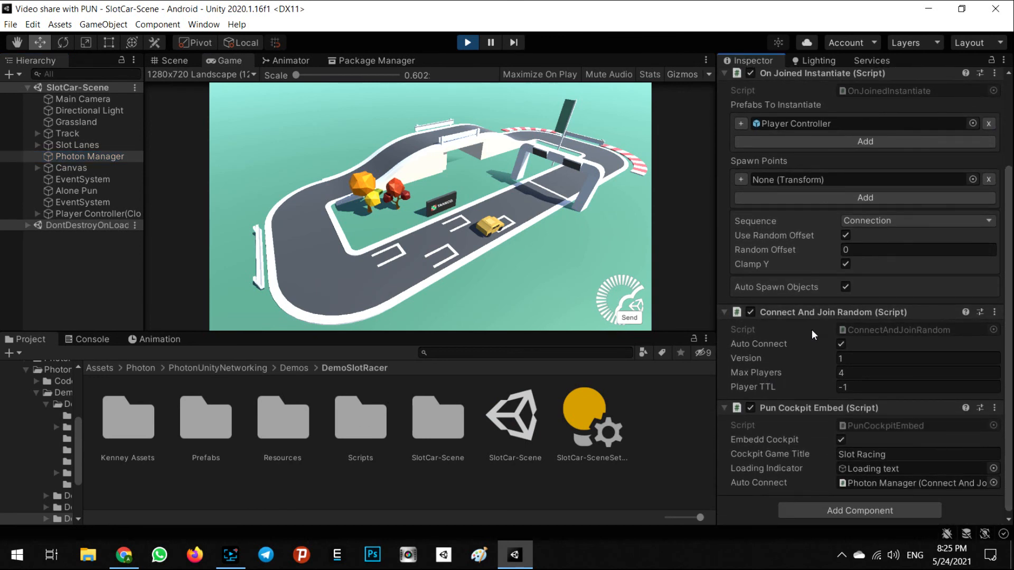
{"action": "mouse_move", "coordinate": [767, 381]}
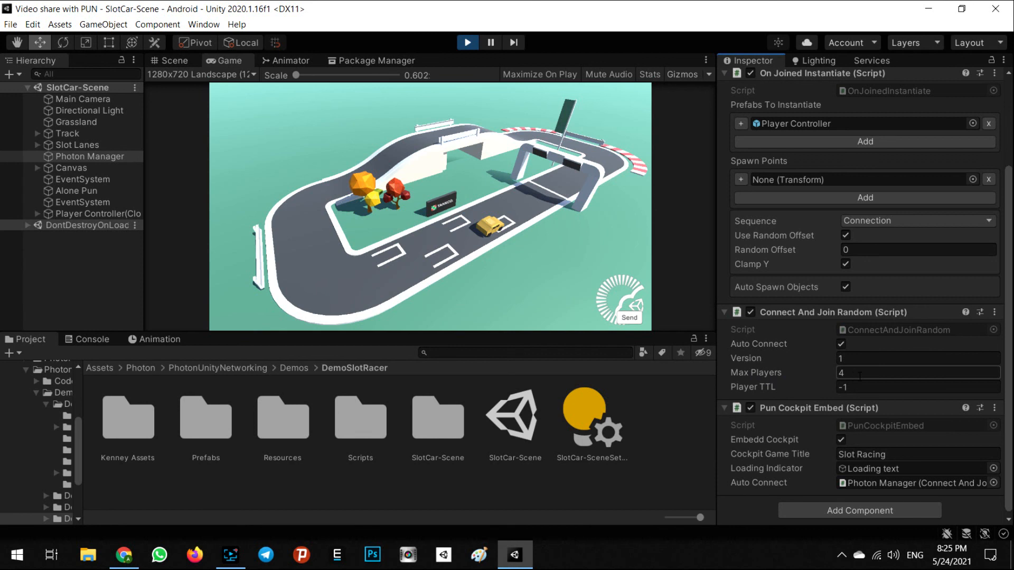
{"action": "mouse_move", "coordinate": [325, 271]}
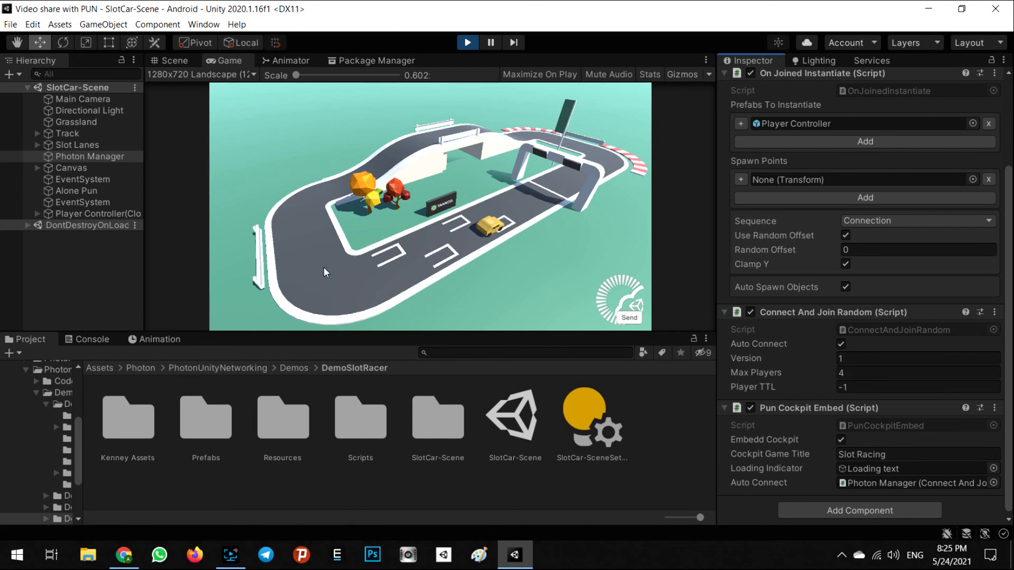